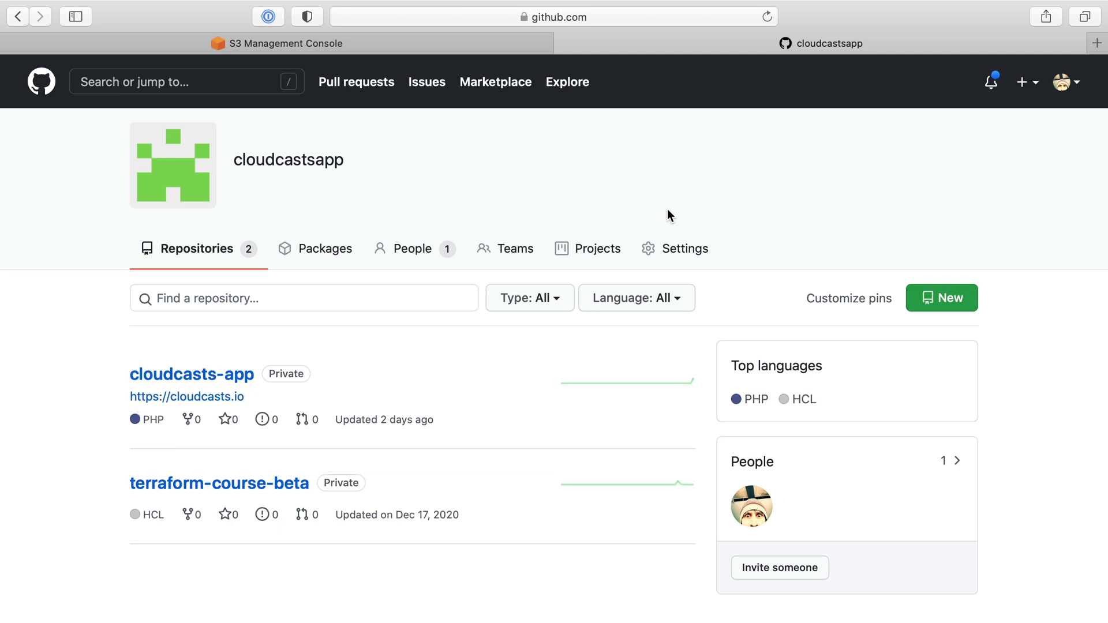
Create private repo terraform-course, described 'A course about terraform', with a Terraform .gitignore.
click(941, 297)
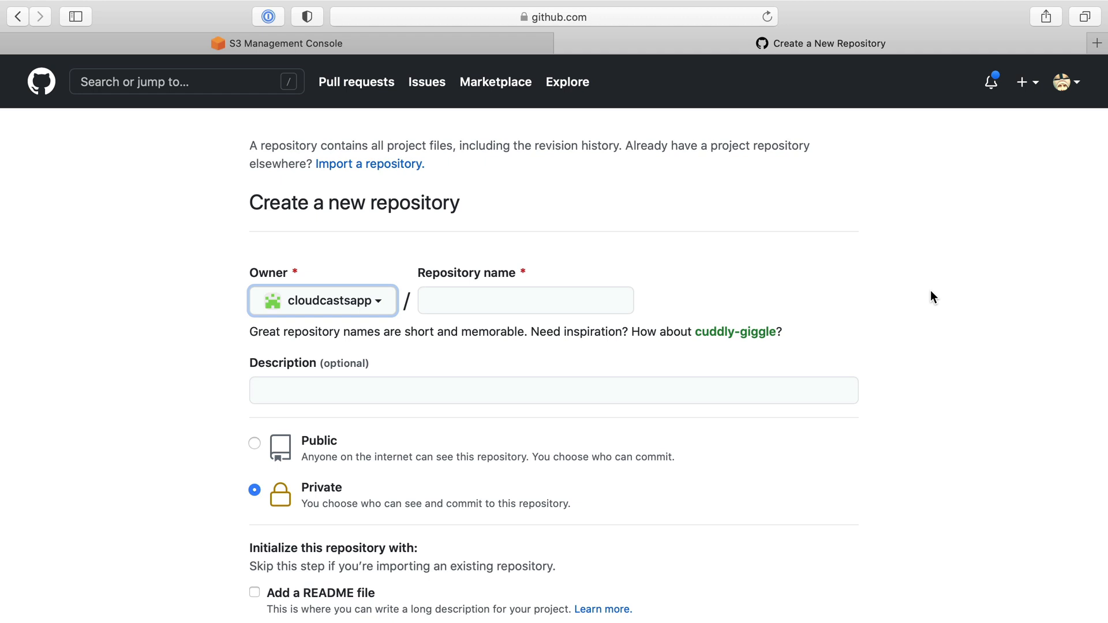
click(525, 300)
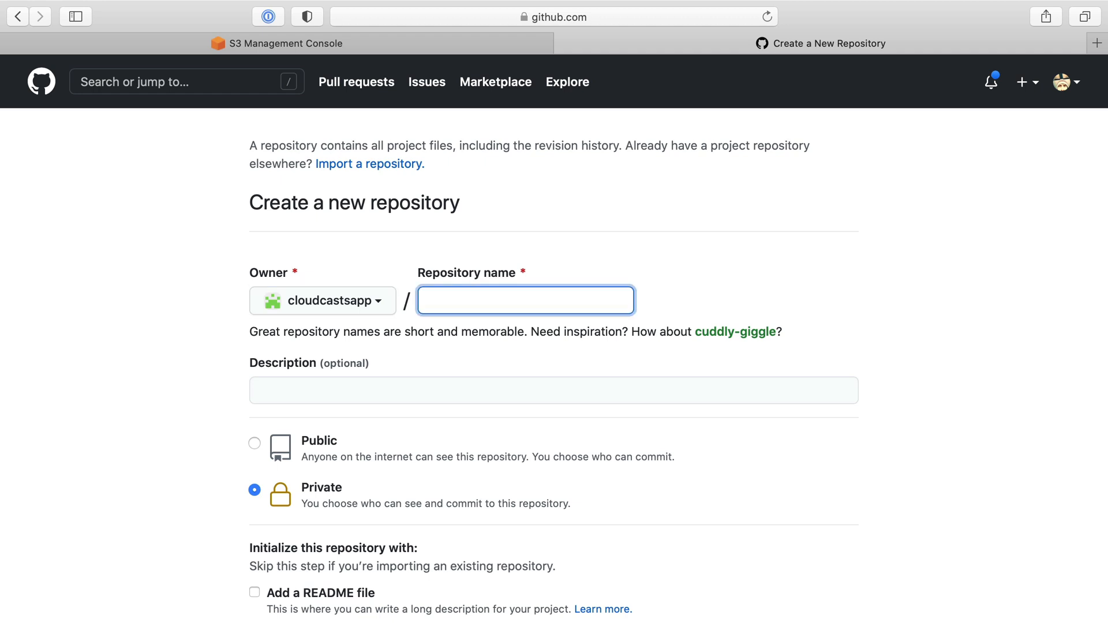
text(terraform-c)
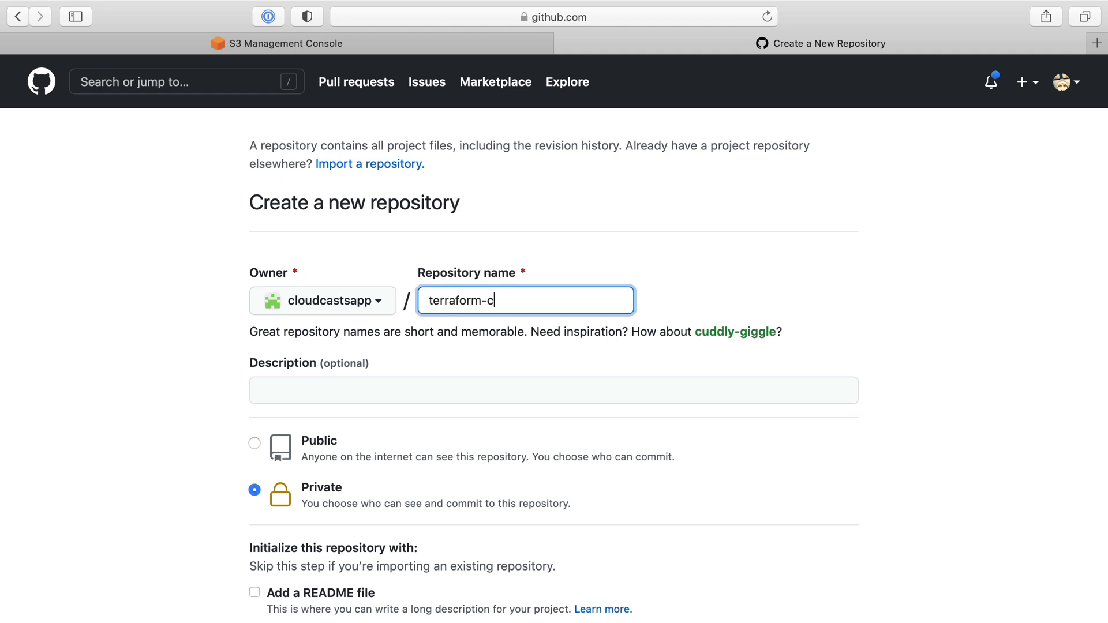
text(A course about terraform)
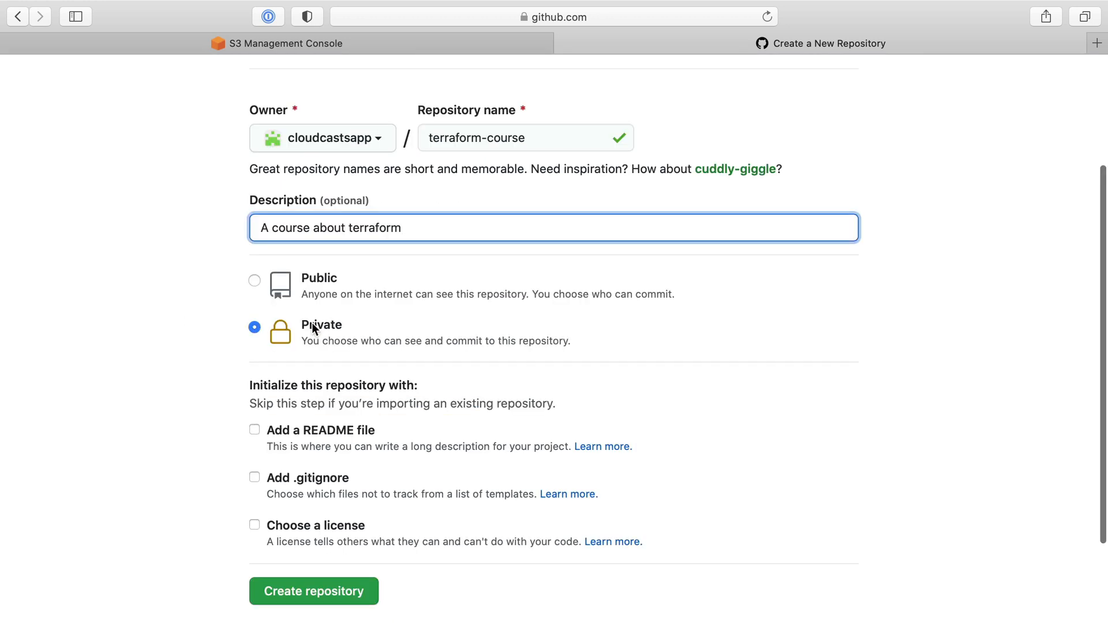
click(255, 478)
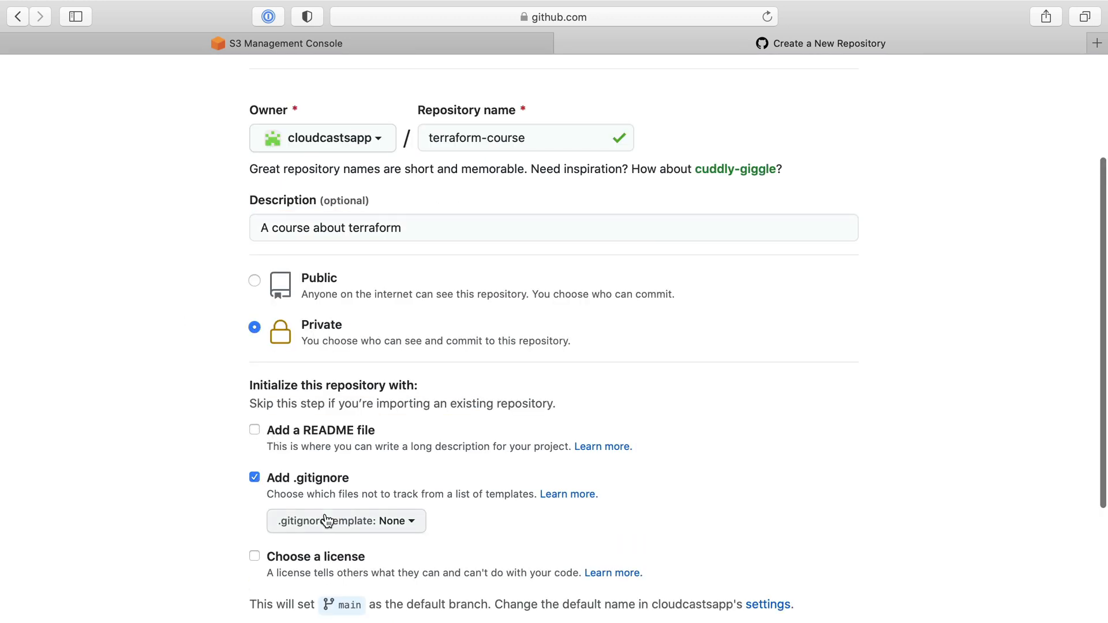
text(terr)
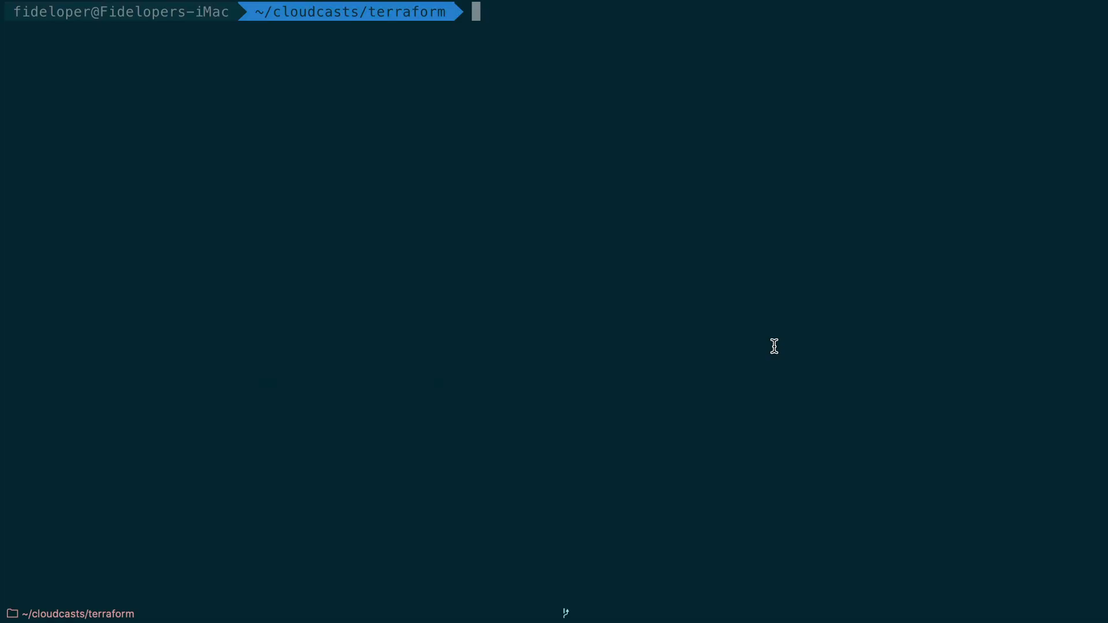
Clone cloudcastsapp/terraform-course into the terraform folder and open its .gitignore in vim.
text(git clone git@github.com:cloudcastsapp/terraform-course.git)
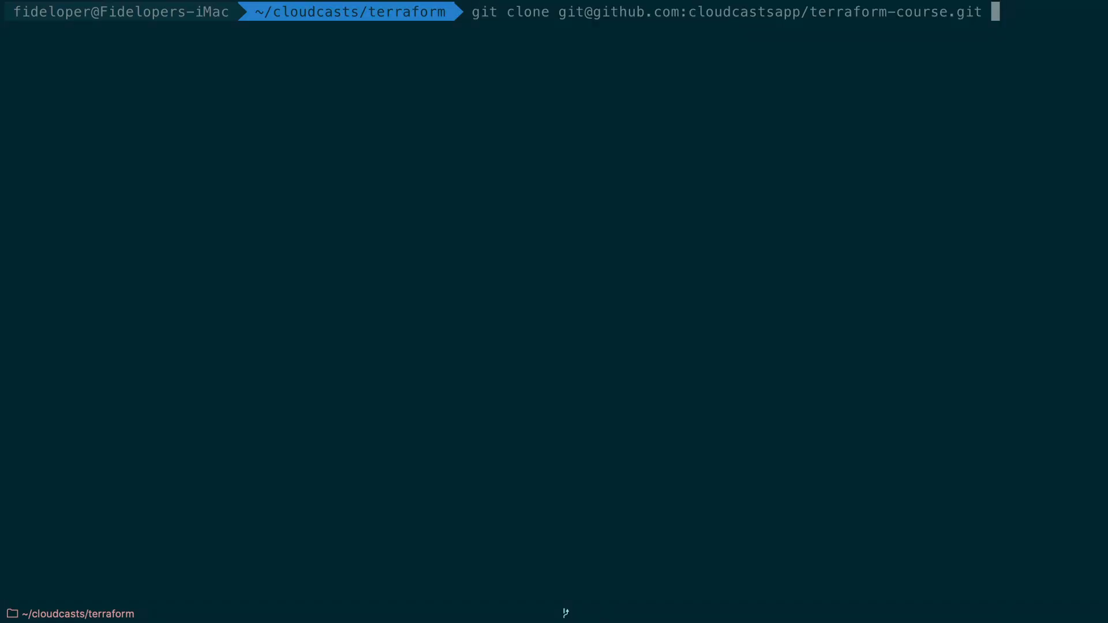
text(terraform-course)
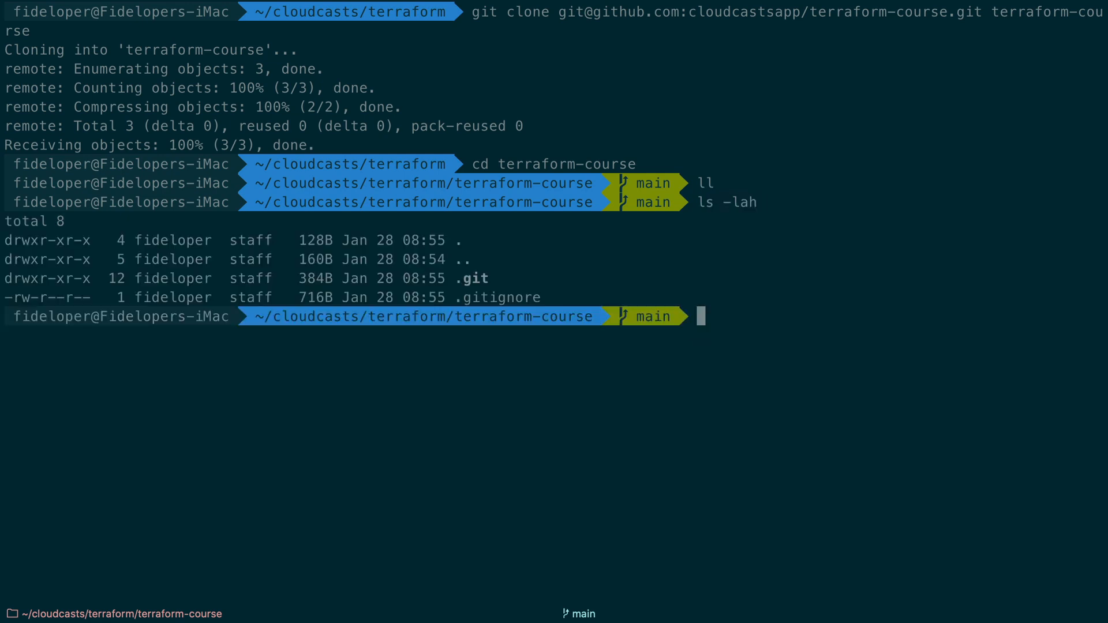
text(vim g)
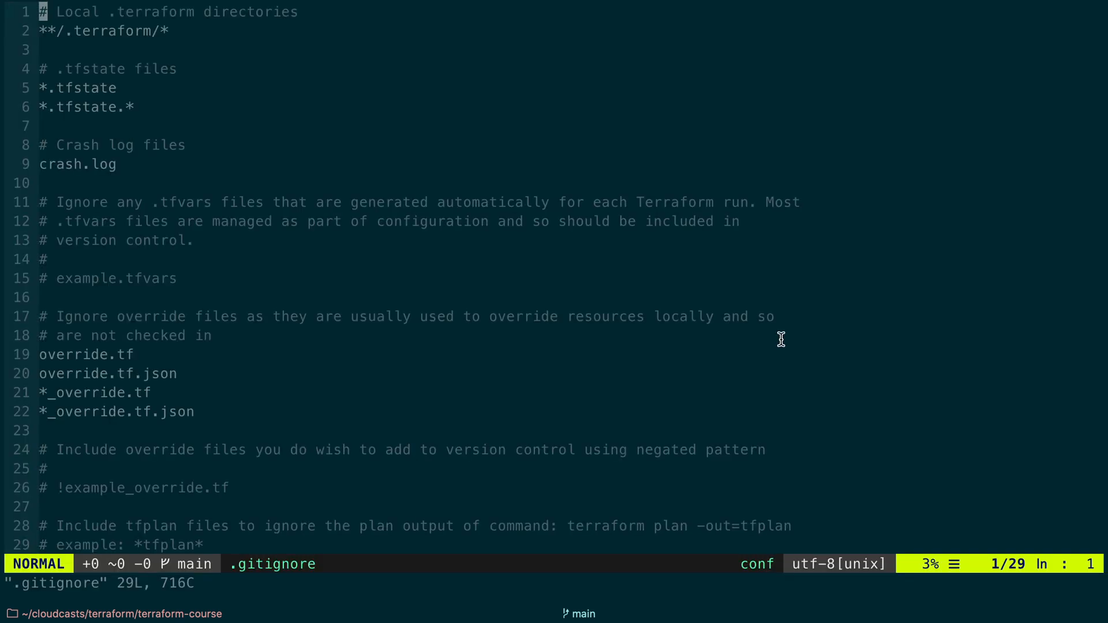
mouse_move(113, 51)
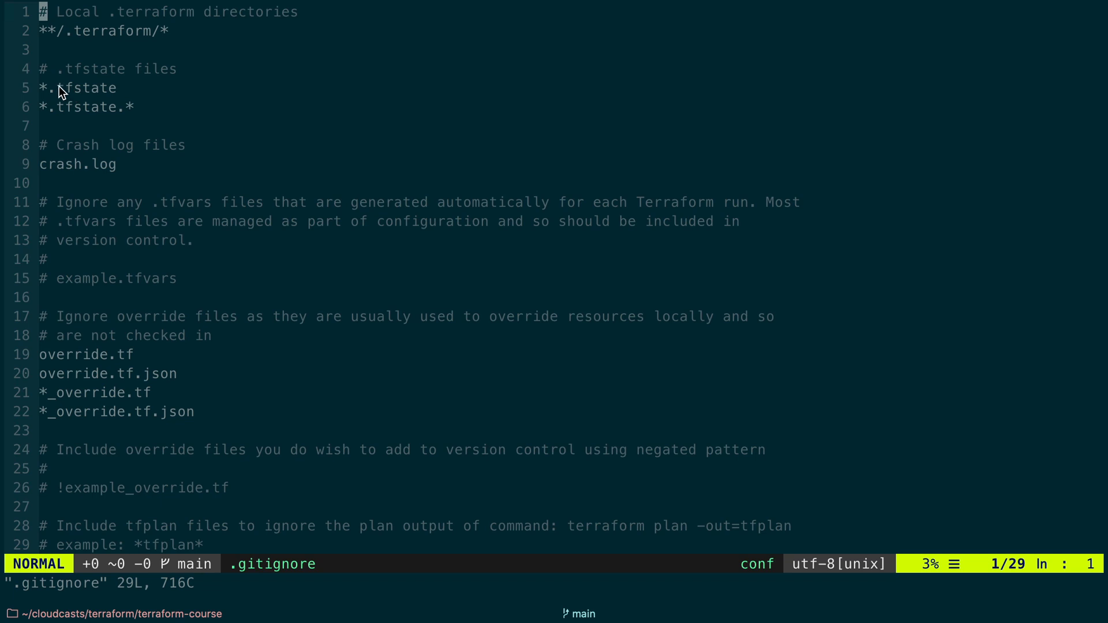
mouse_move(94, 90)
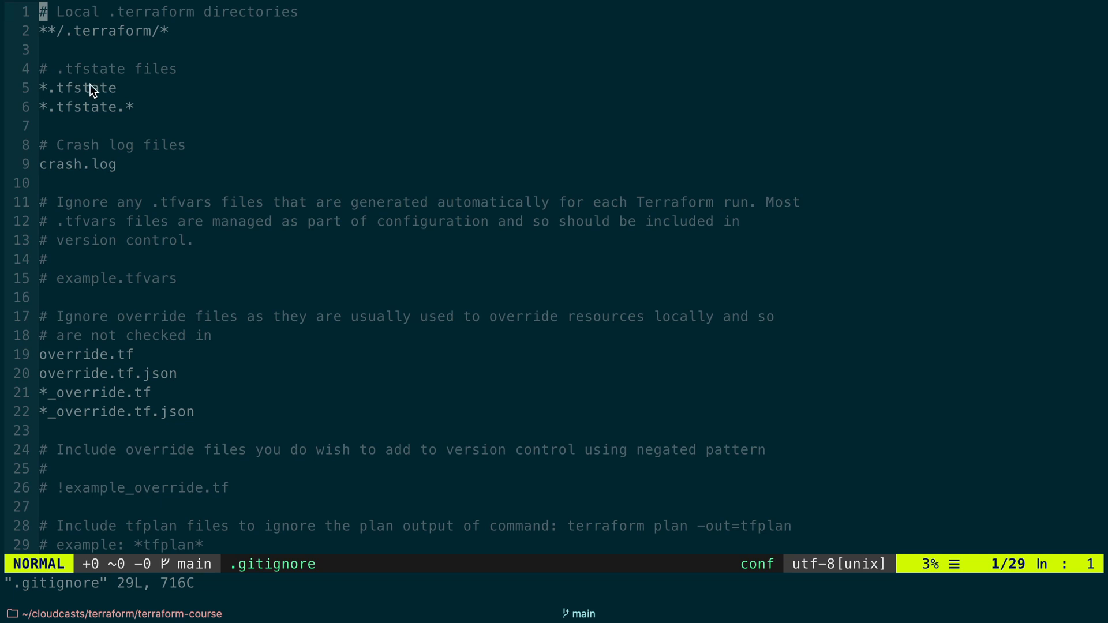
mouse_move(112, 357)
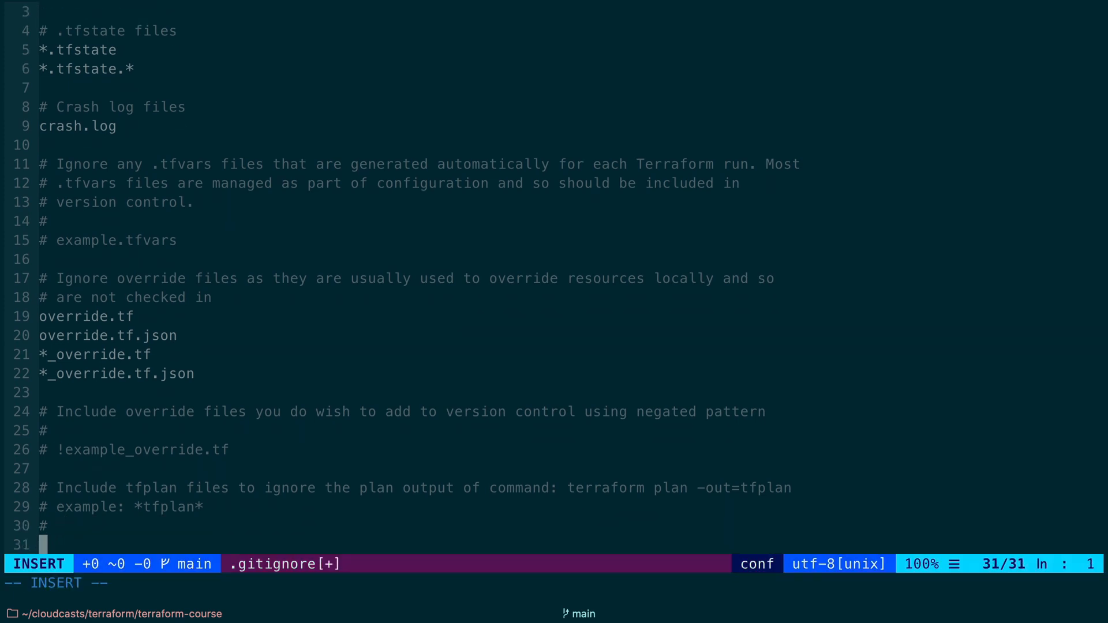
Append .DS_Store and .idea lines to .gitignore and save with :wq.
text(.DS_Store)
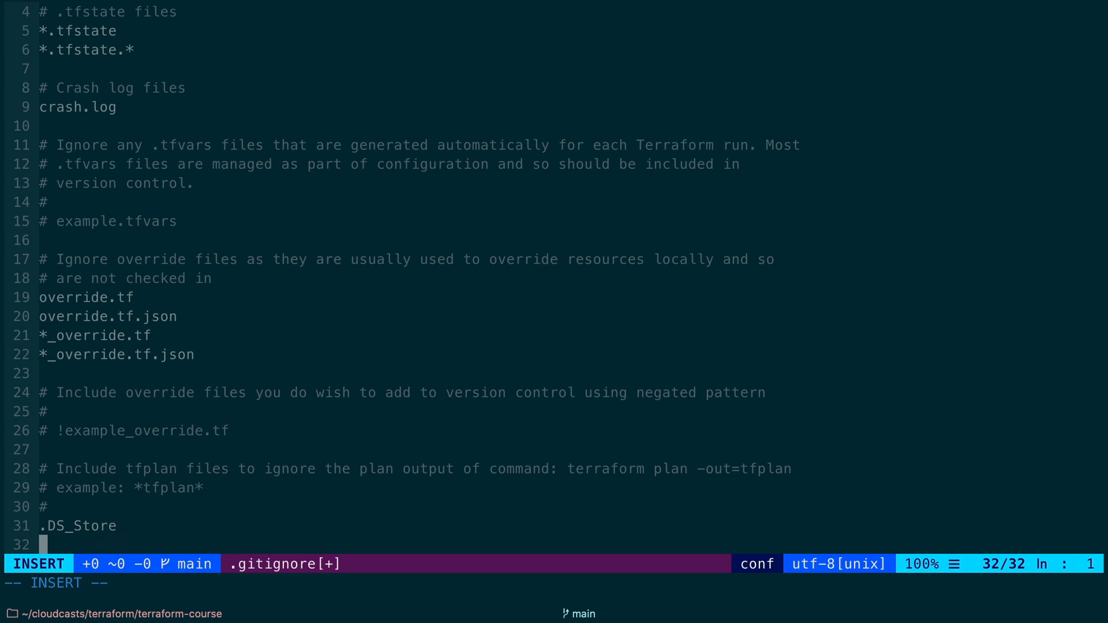
text(.)
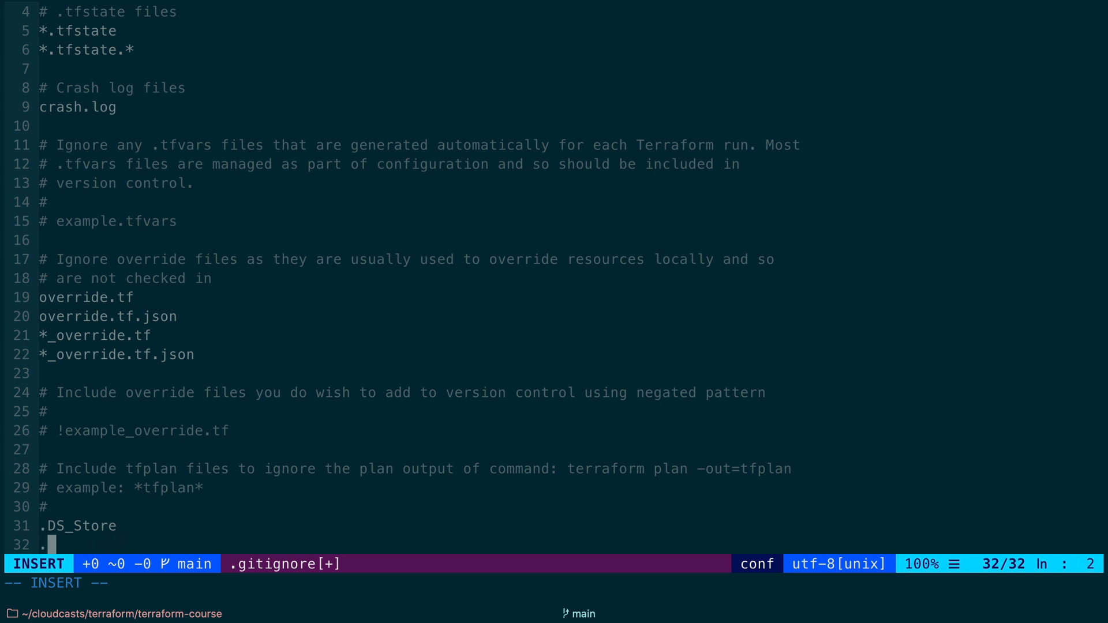
text(.idea)
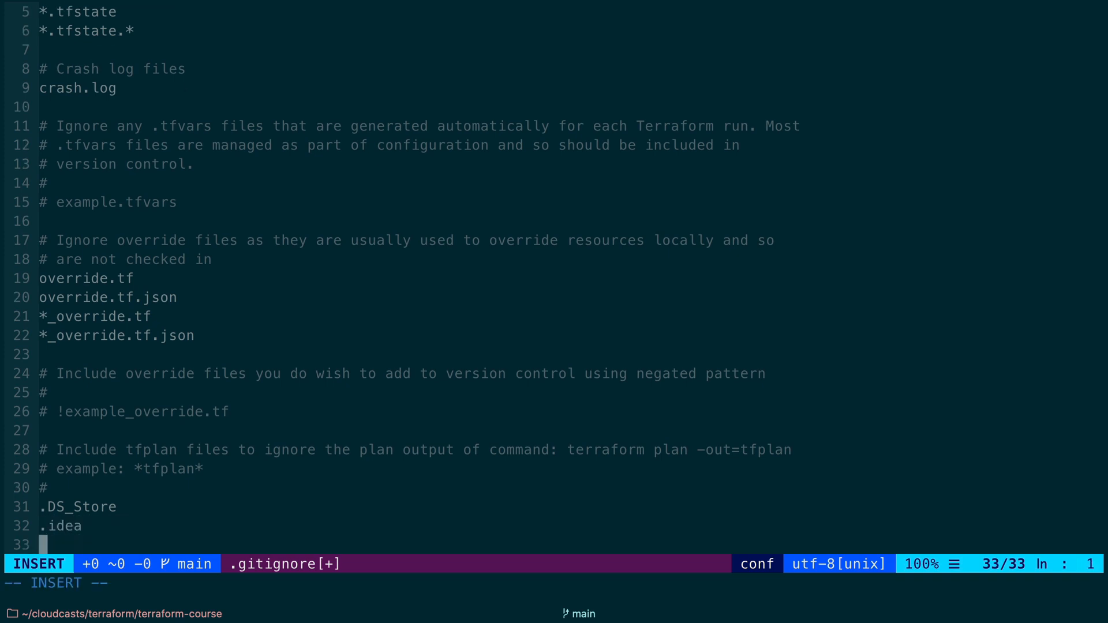
key(Escape)
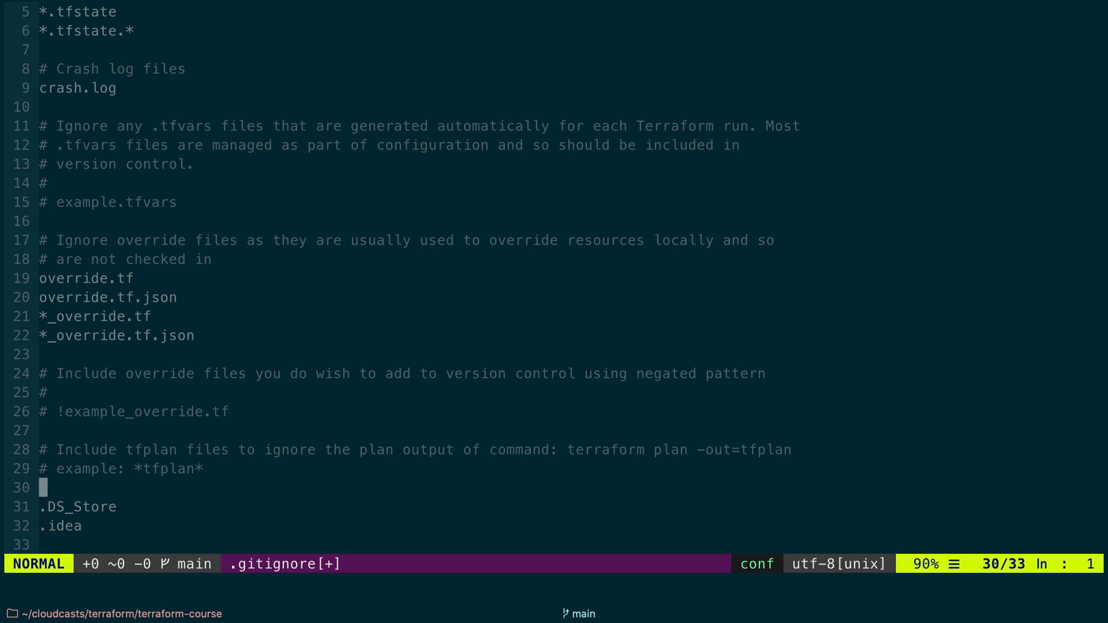
text(:wq)
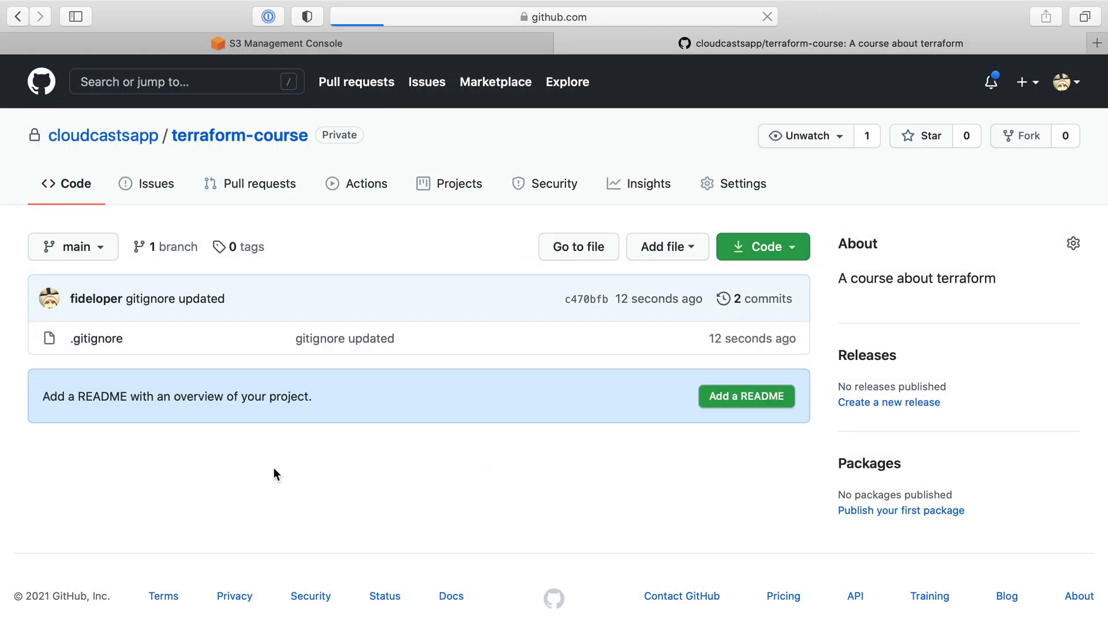
Refresh the terraform-course page in Safari to see the 'gitignore updated' commit.
click(761, 298)
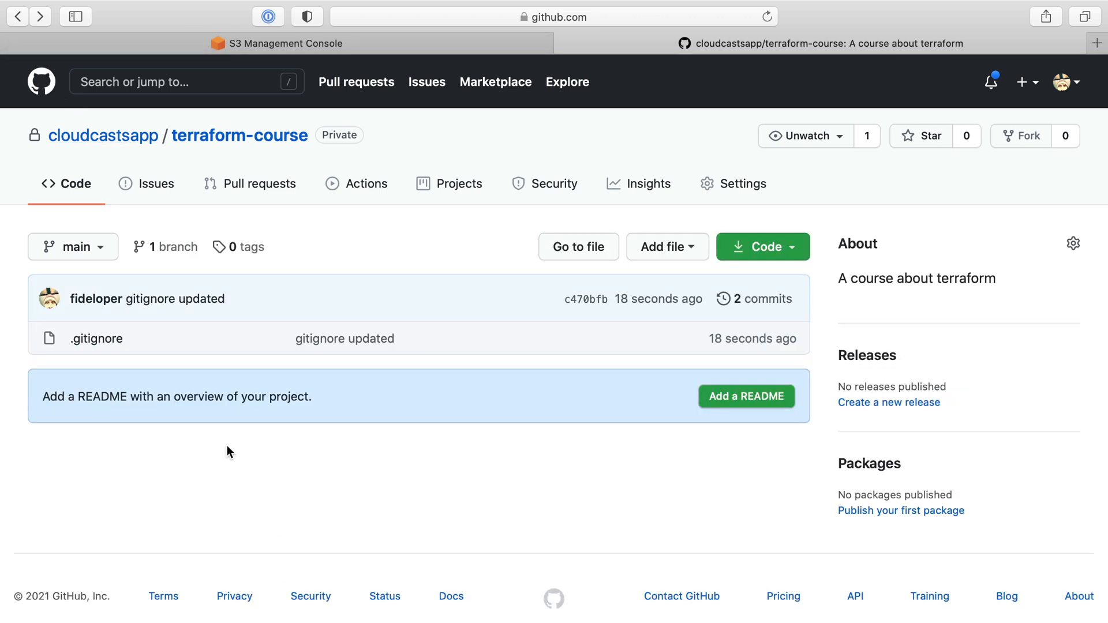
mouse_move(506, 467)
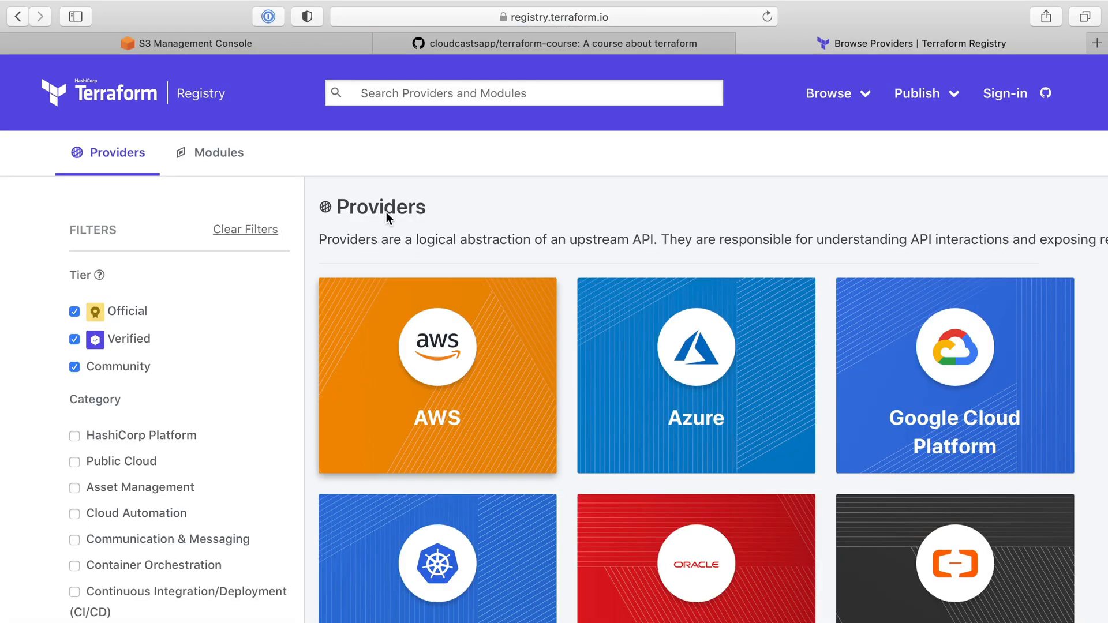
Open the hashicorp/aws provider page and review its Terraform 0.13+ required_providers snippet.
scroll(down, 3)
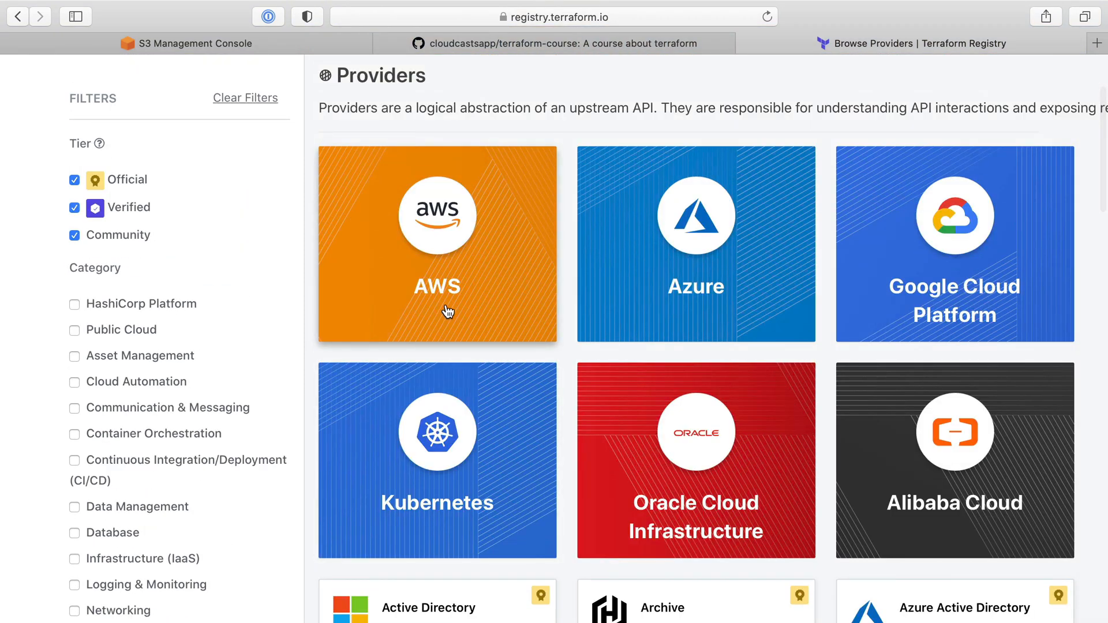
mouse_move(990, 291)
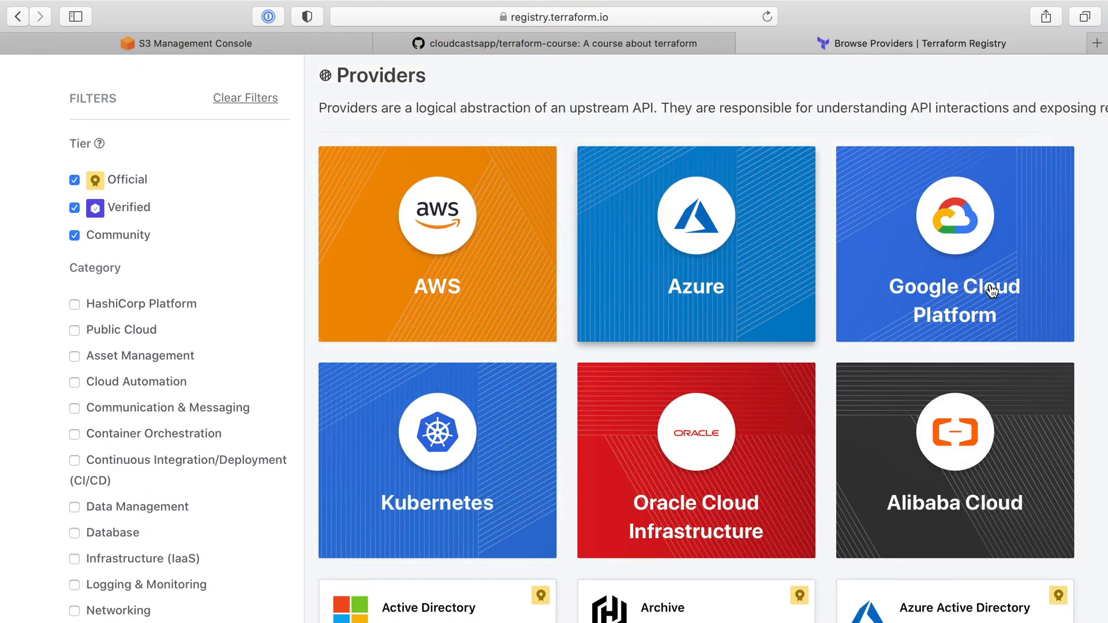
mouse_move(481, 462)
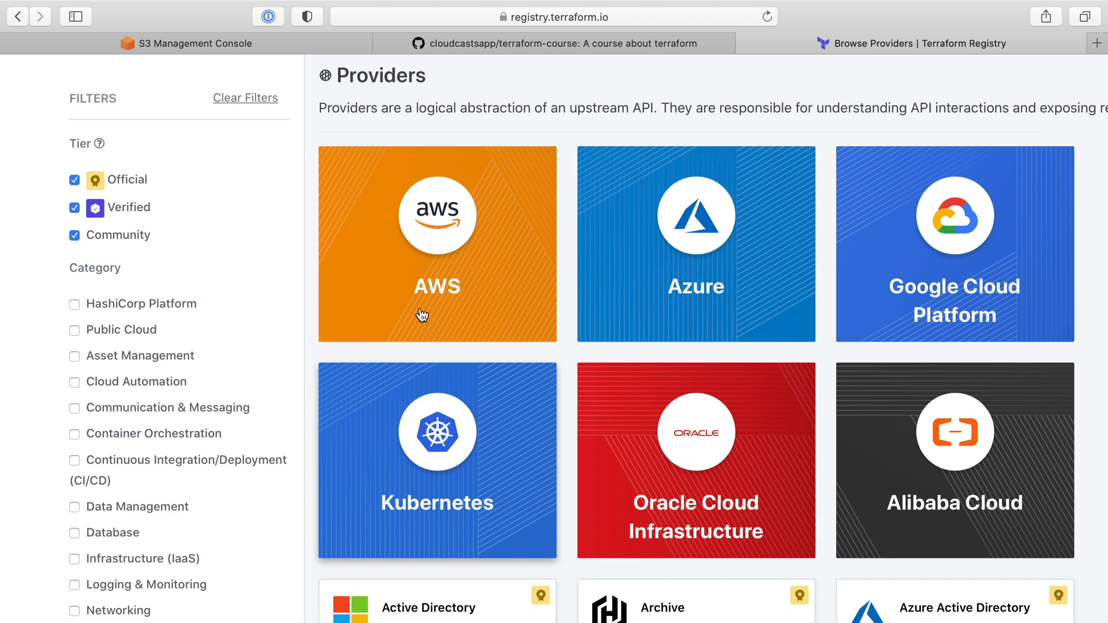
click(437, 244)
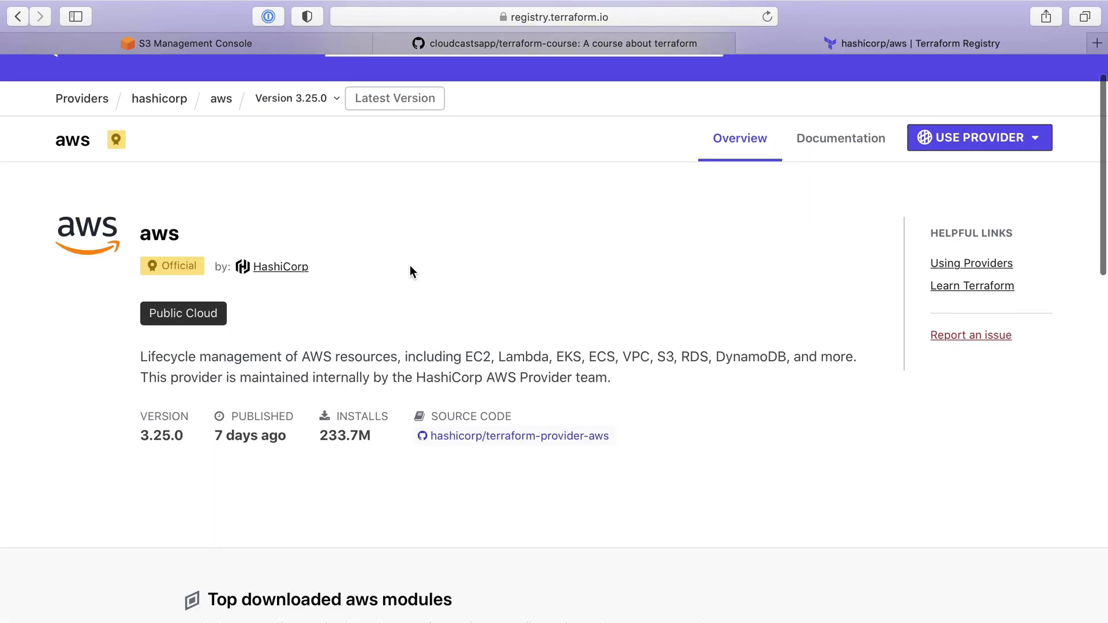
mouse_move(452, 450)
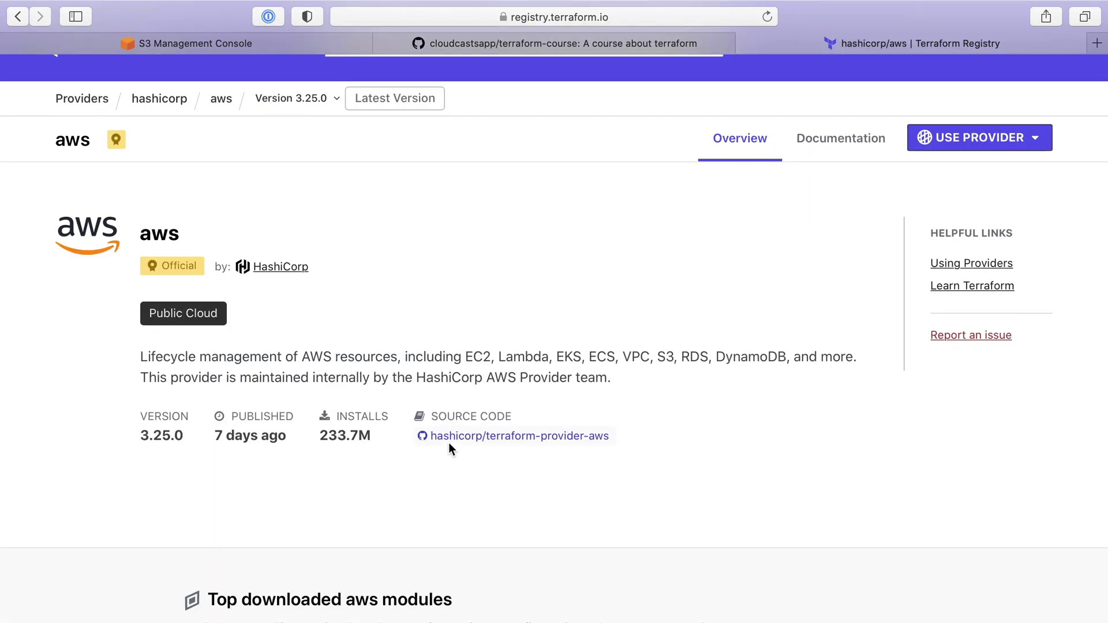
mouse_move(491, 445)
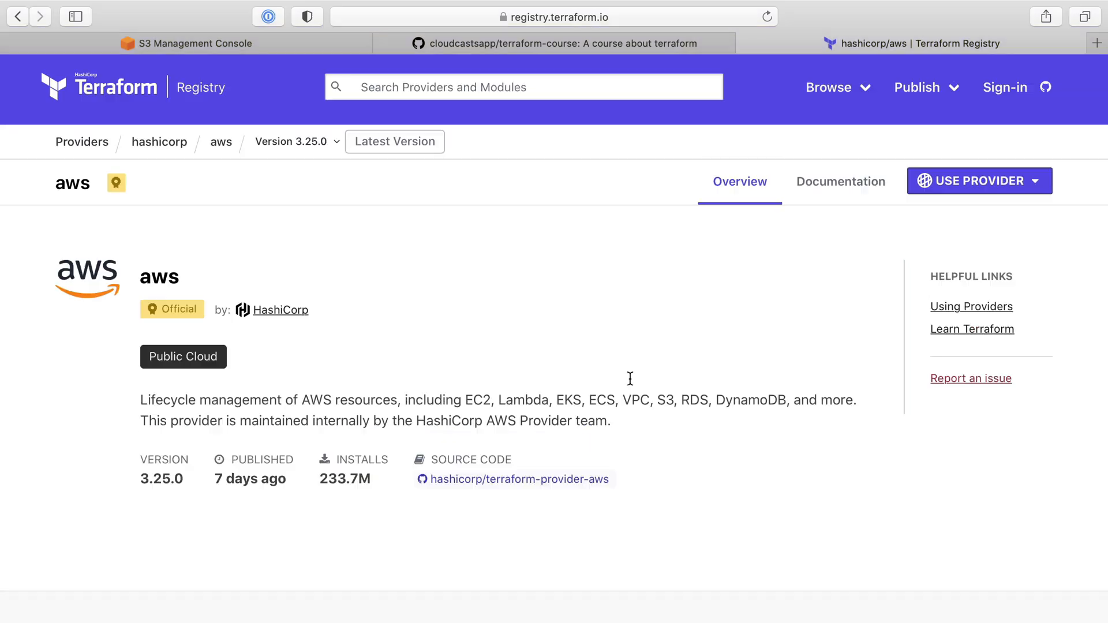
click(978, 180)
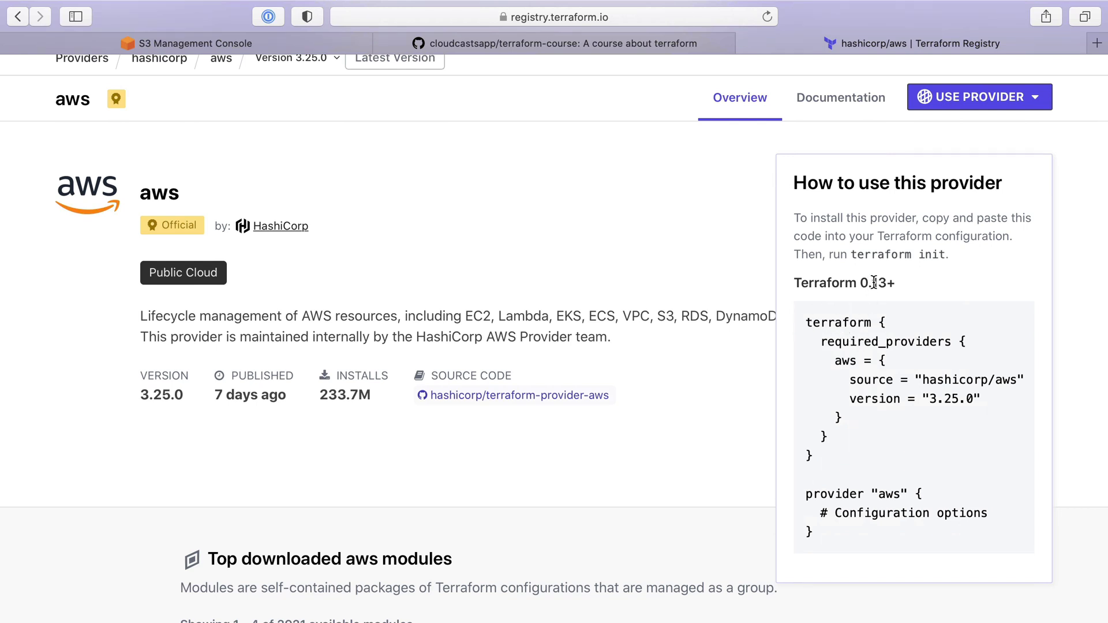
double_click(875, 283)
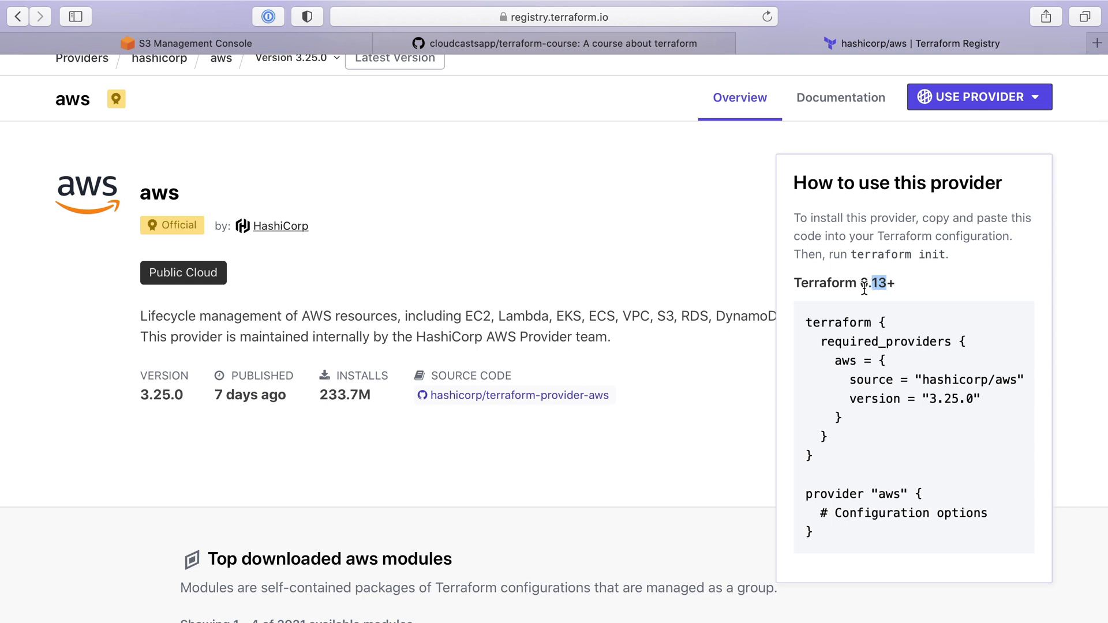
scroll(down, 3)
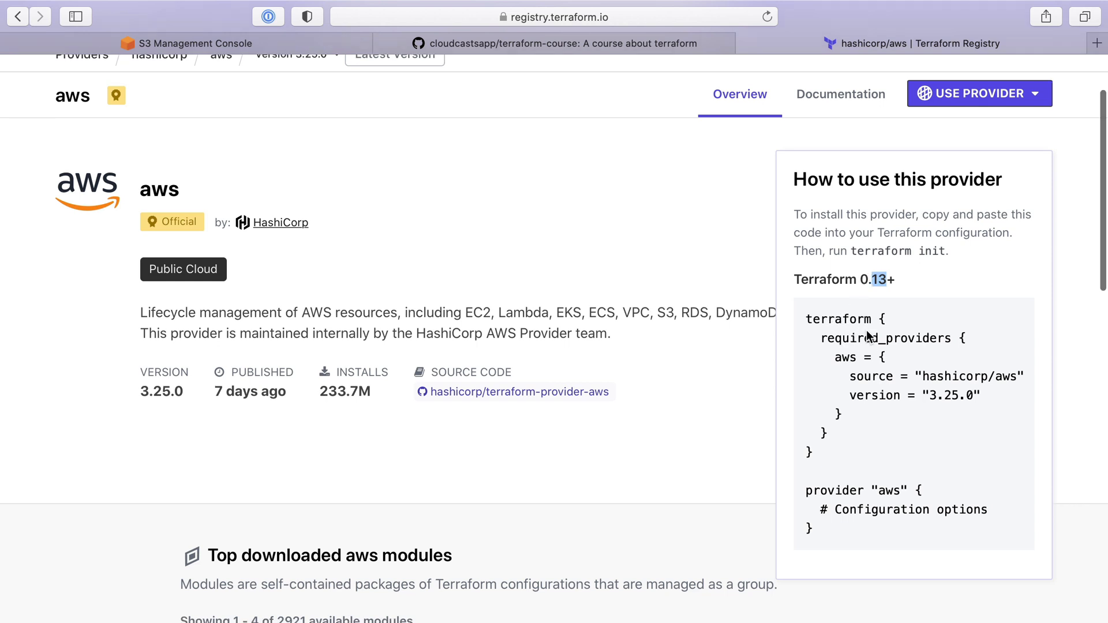
double_click(885, 338)
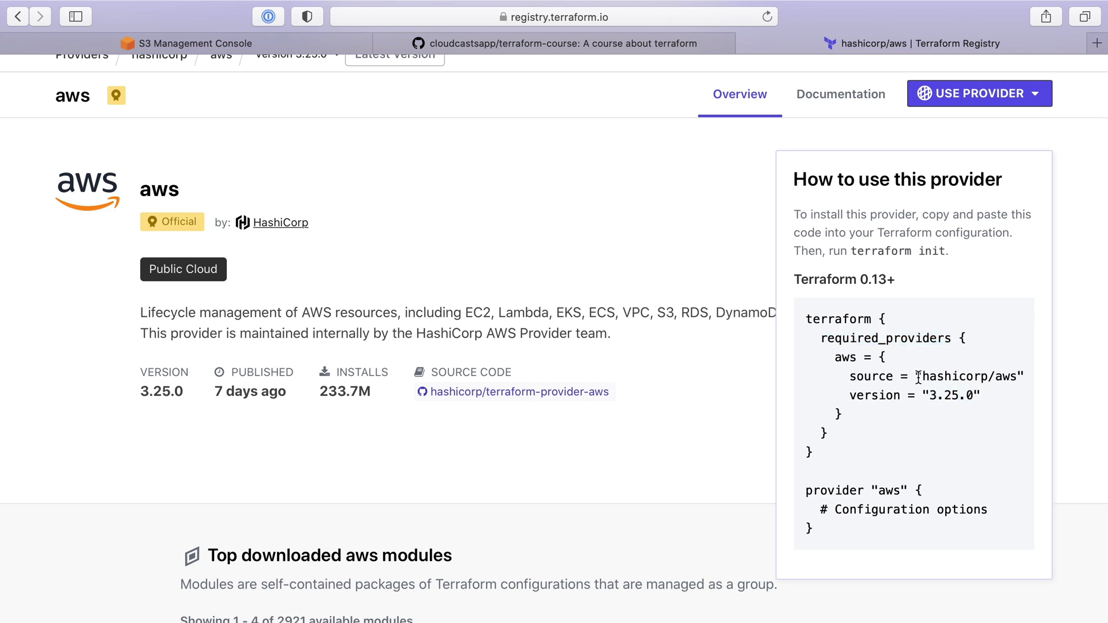
double_click(948, 376)
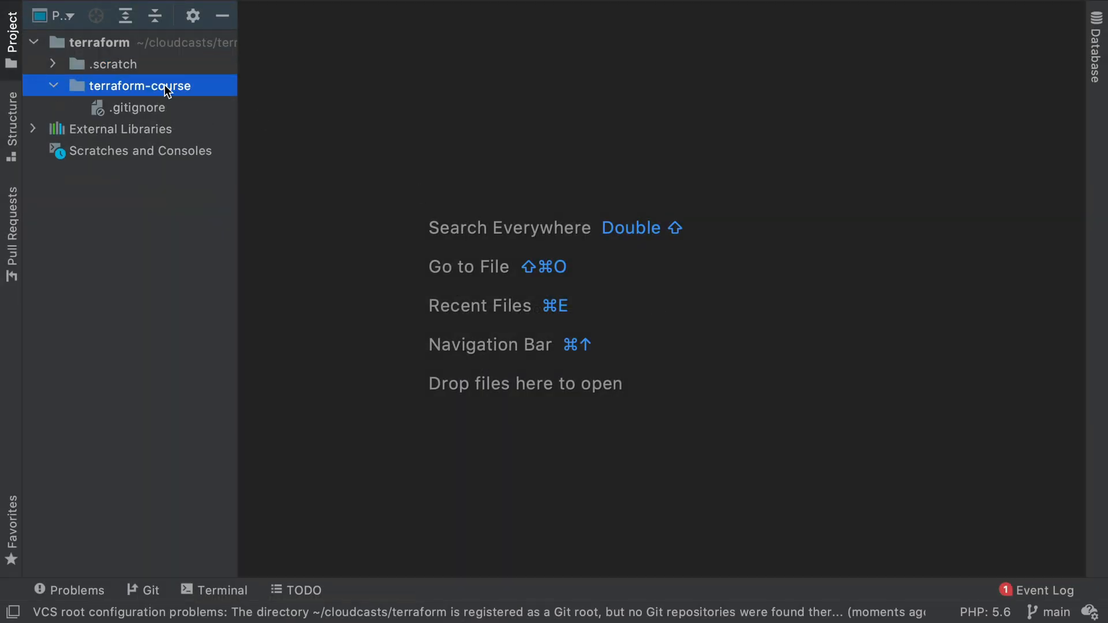
Add a Git-tracked cloudcasts.tf to terraform-course holding the hashicorp/aws 3.25.0 provider snippet.
right_click(141, 85)
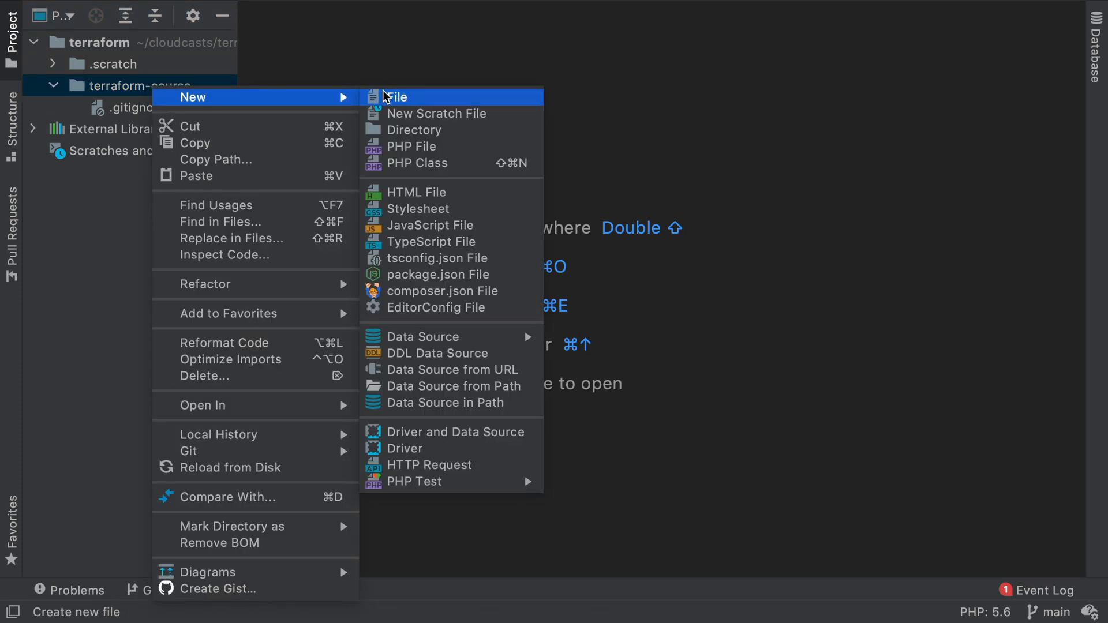
click(397, 97)
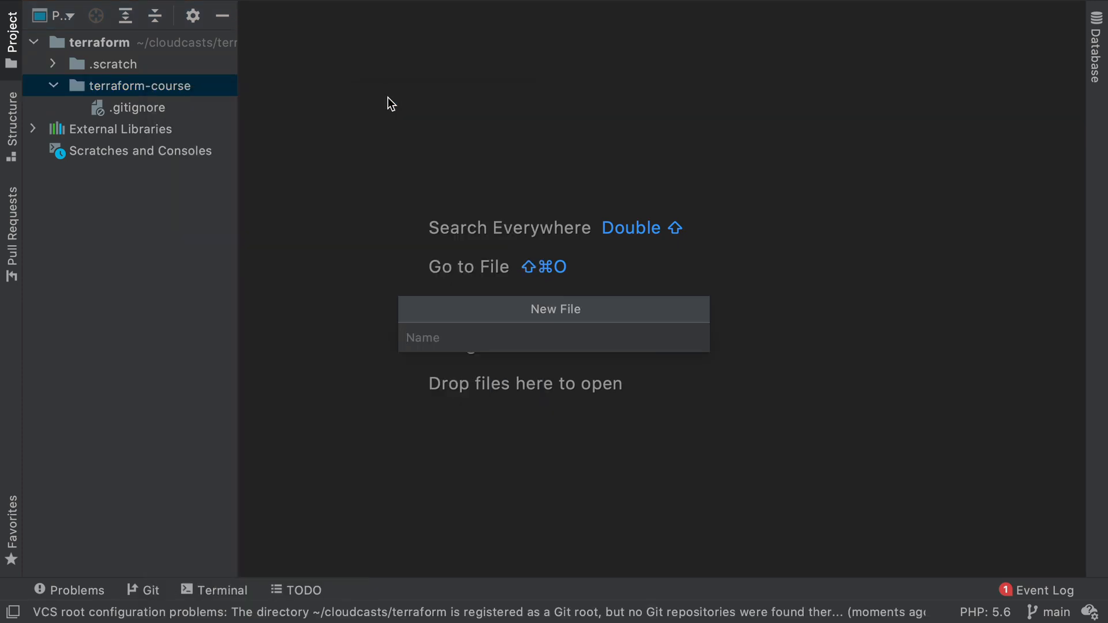
text(cloudcasts.tf)
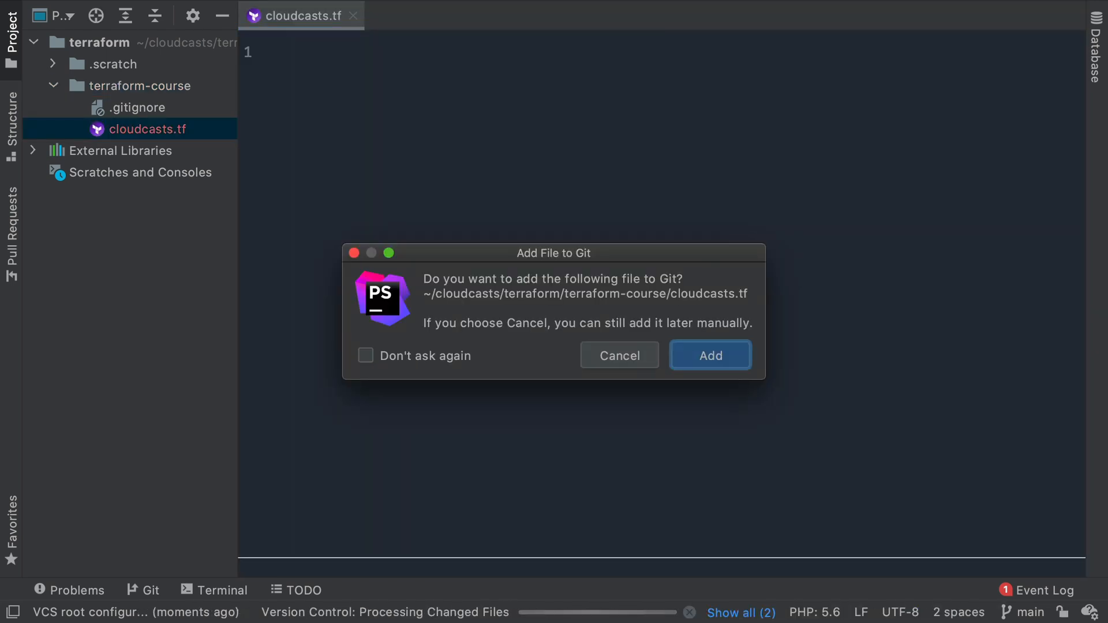
click(711, 355)
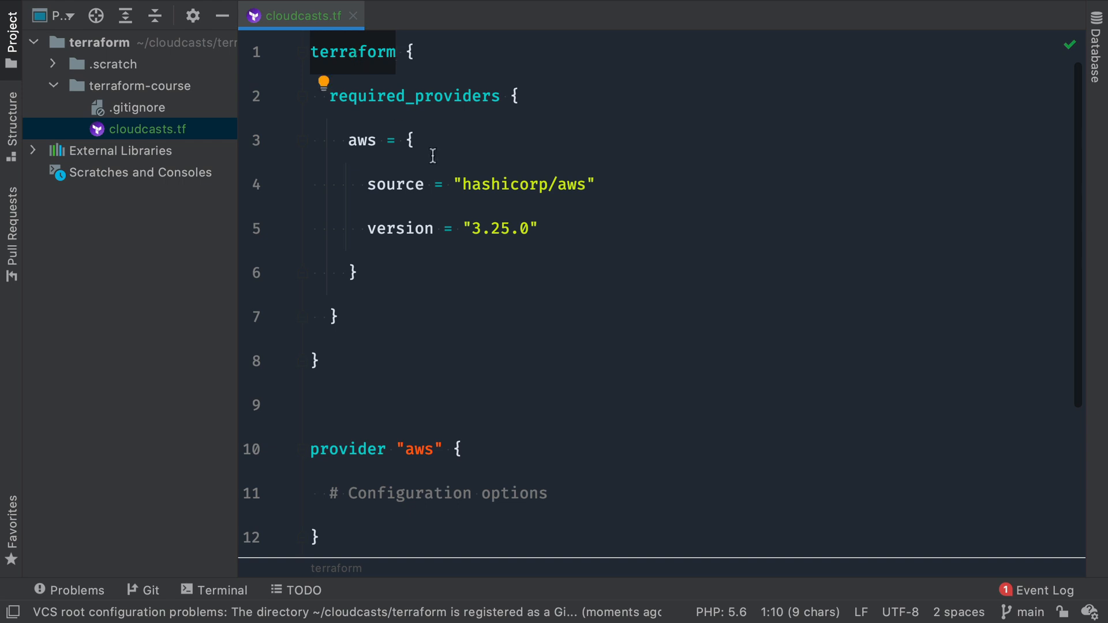
double_click(502, 228)
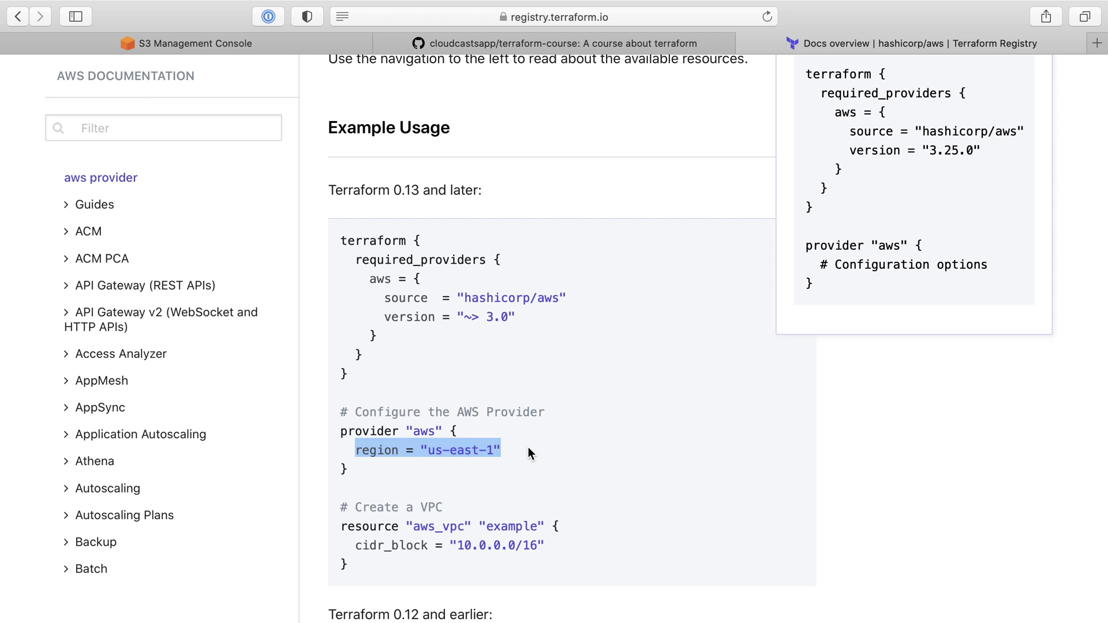
Scroll the AWS provider docs to the Shared Credentials File example's customprofile setting.
scroll(down, 3)
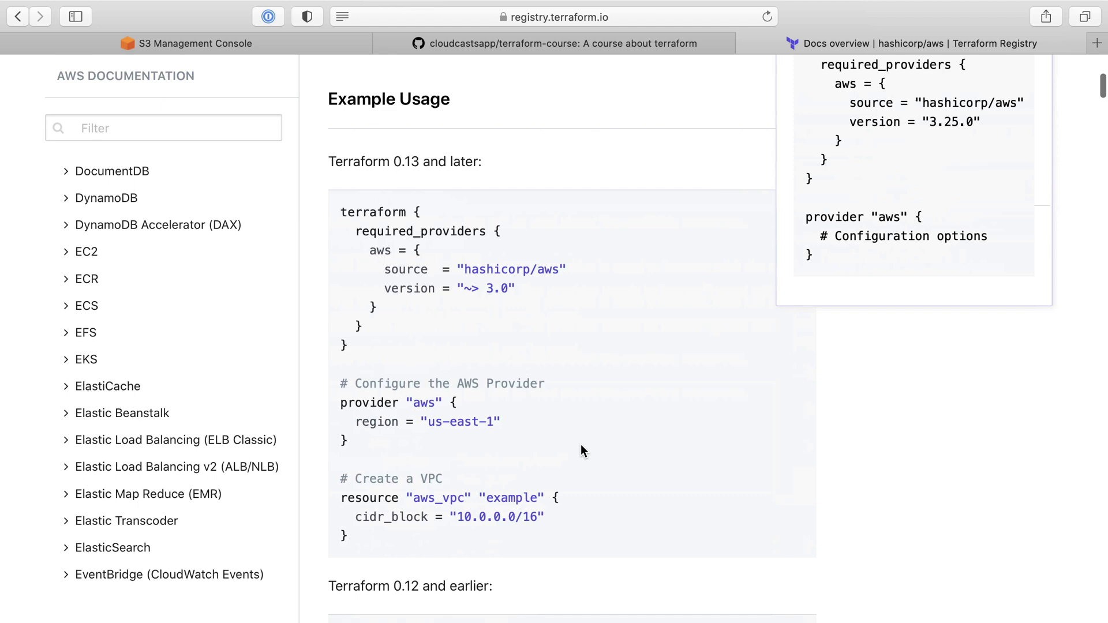
scroll(down, 3)
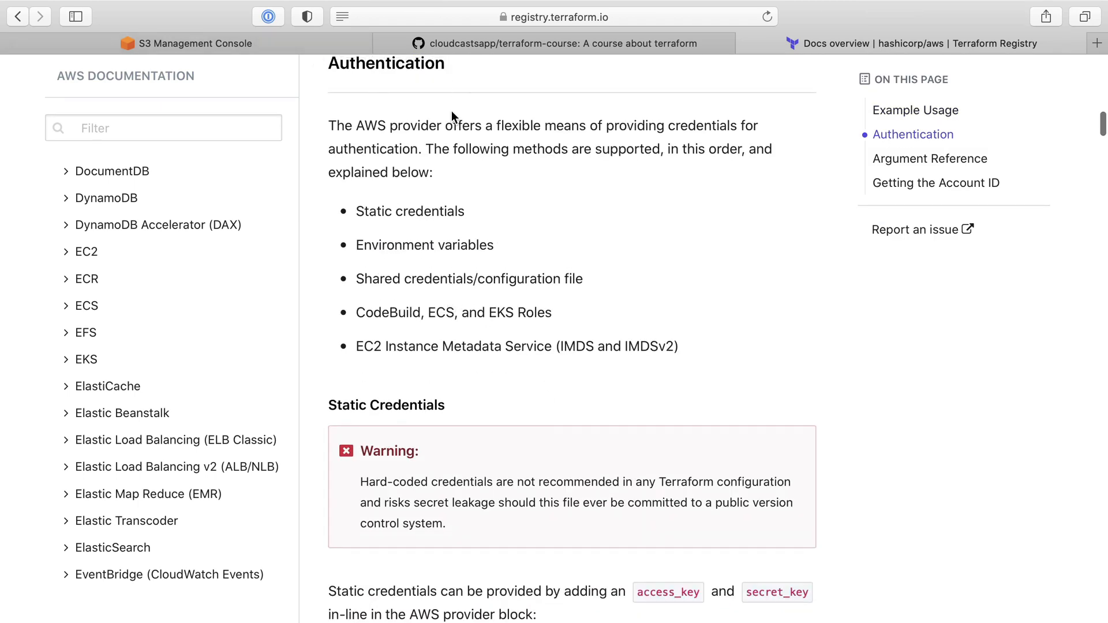
scroll(down, 3)
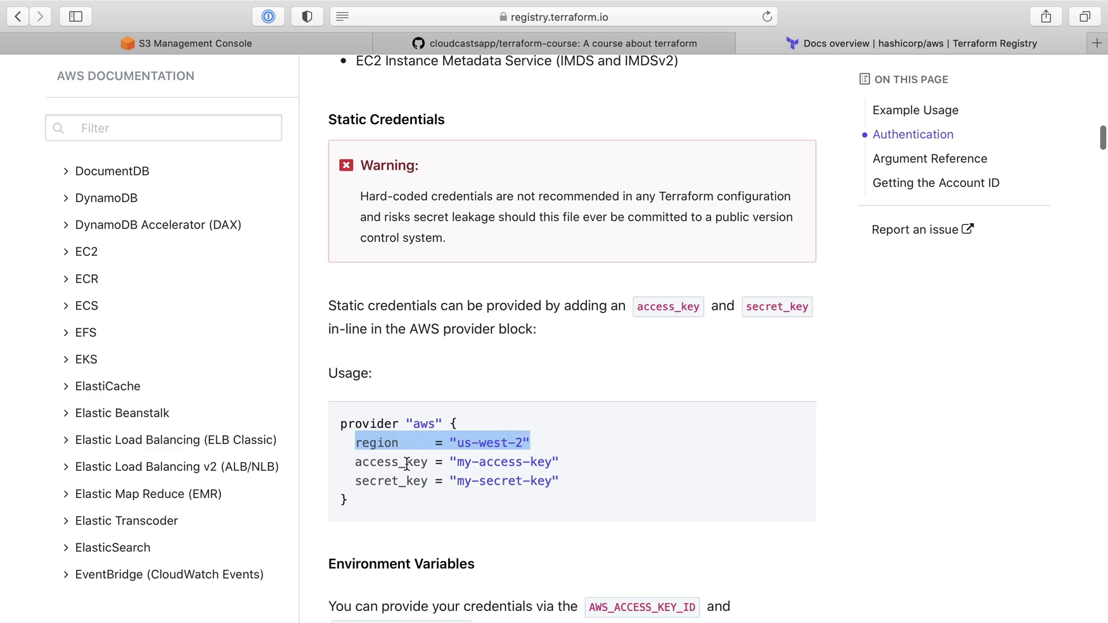
scroll(down, 3)
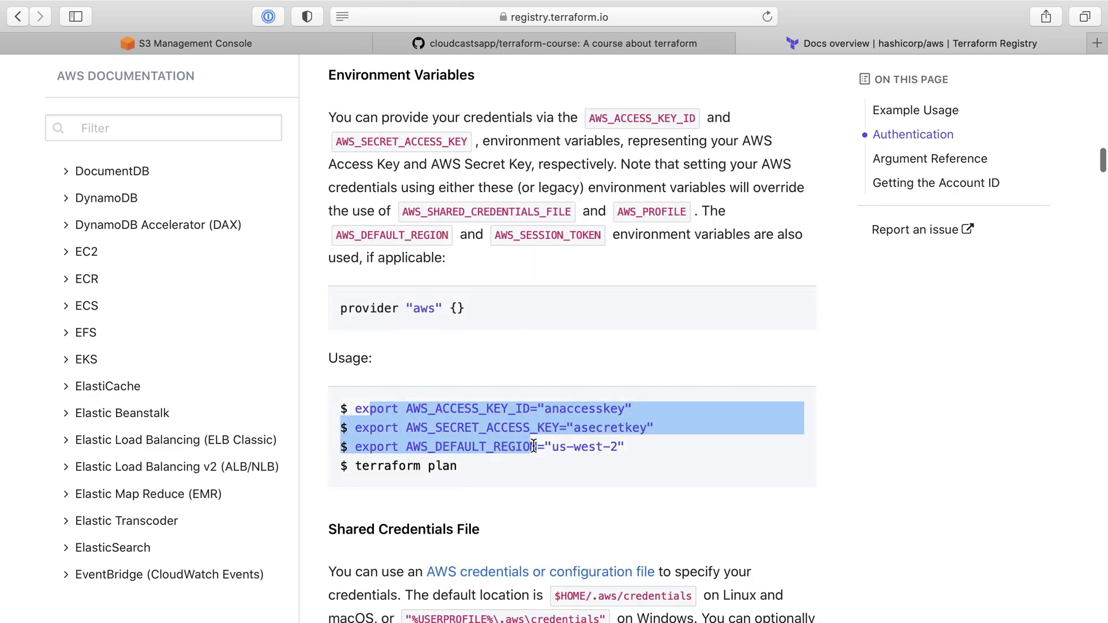
mouse_move(495, 428)
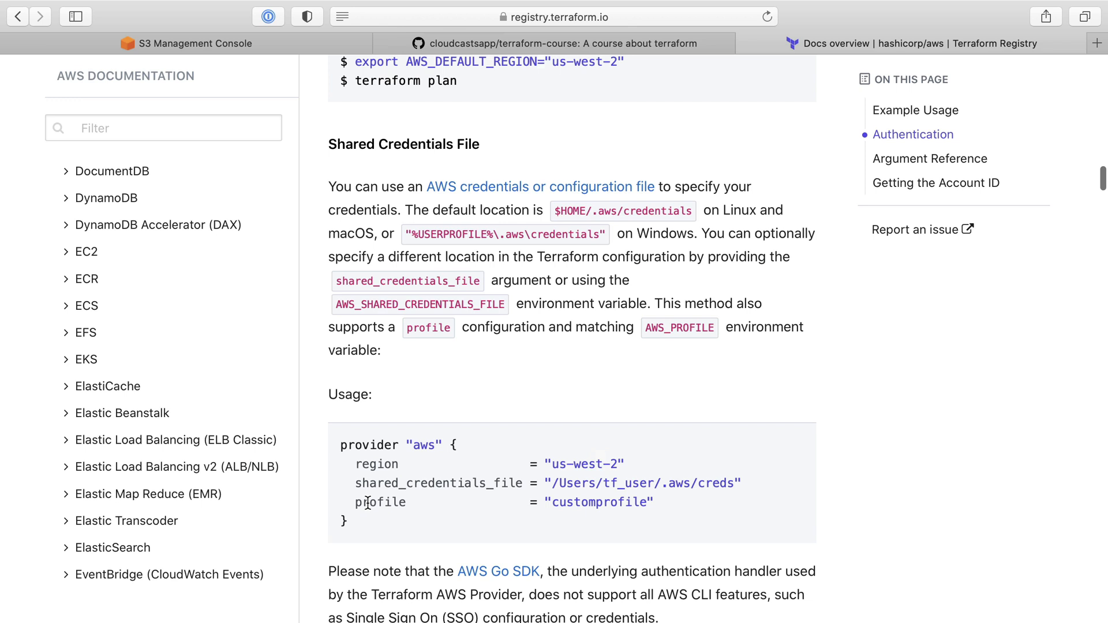
double_click(598, 501)
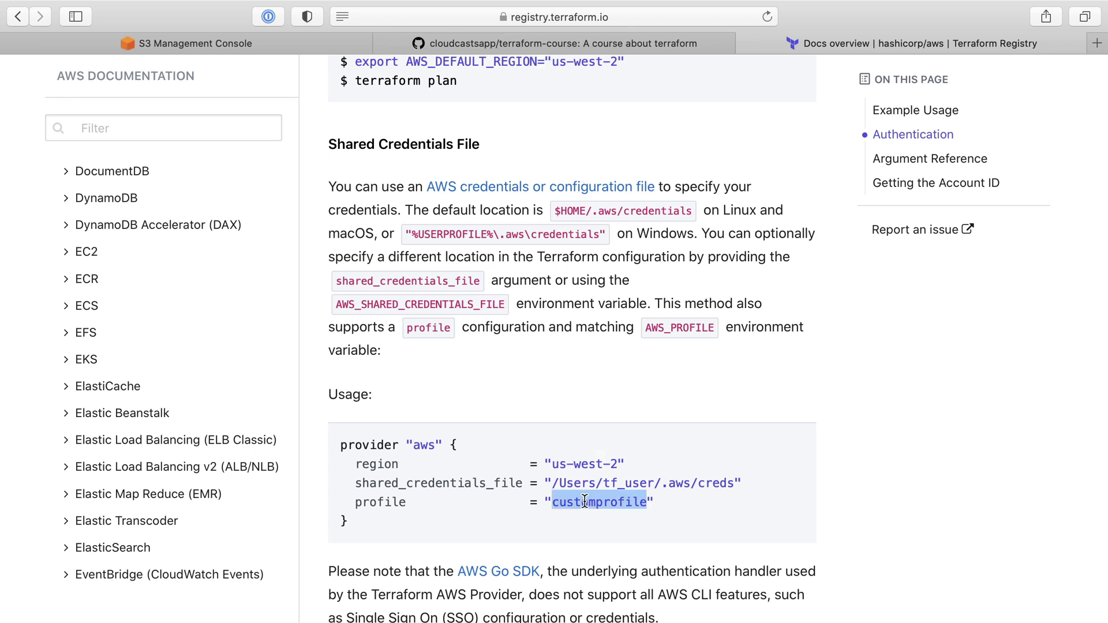
mouse_move(607, 502)
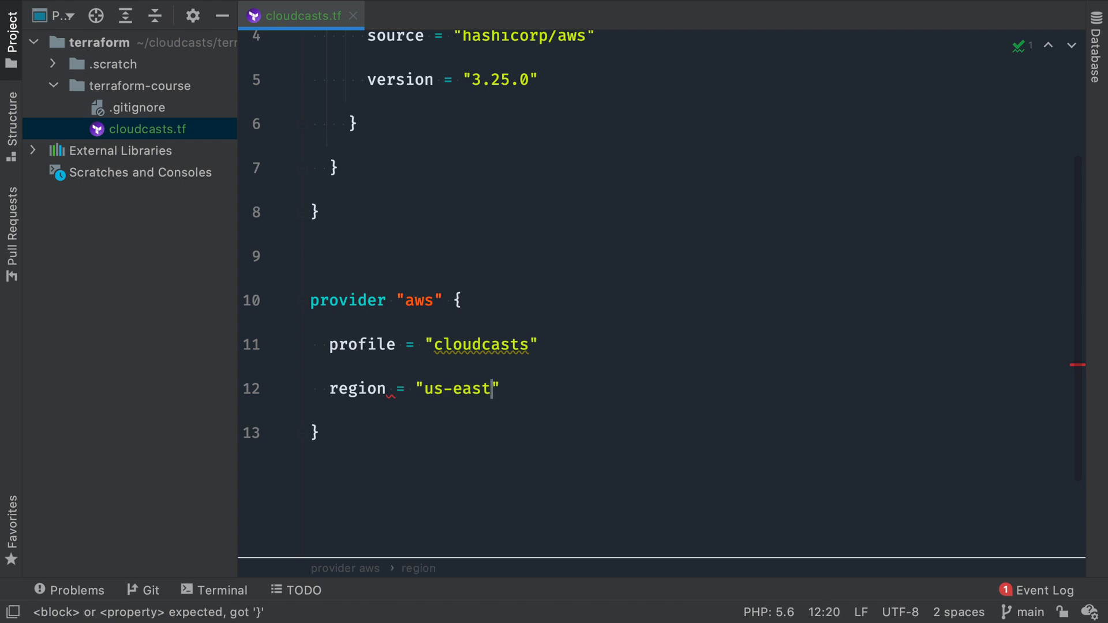
Set profile "cloudcasts" and region "us-east-2" in the cloudcasts.tf provider block.
text(-2)
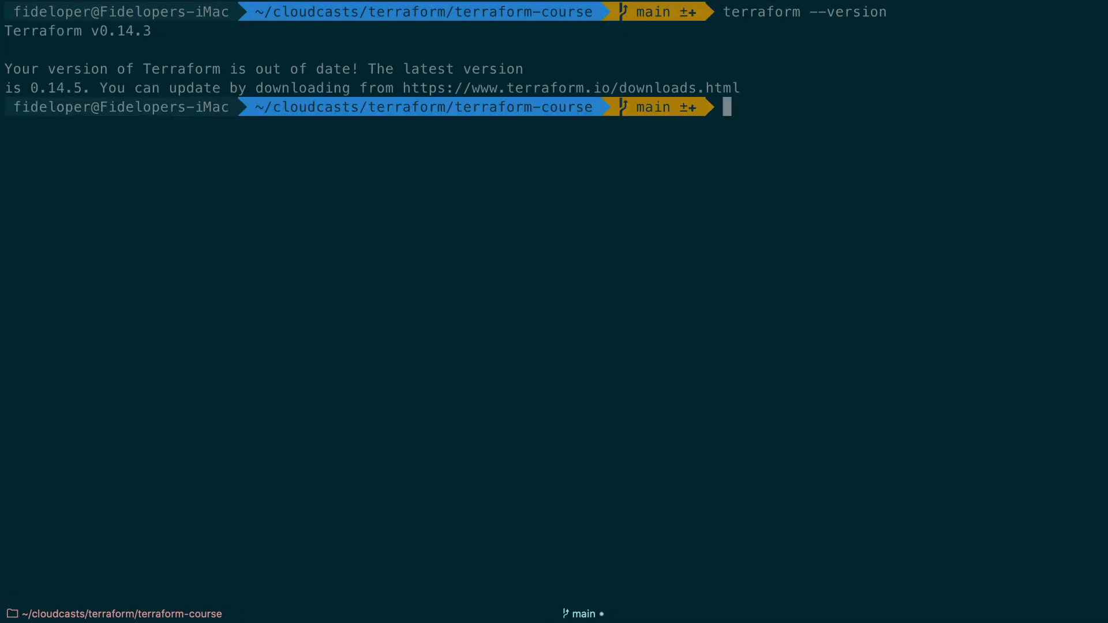
Check the Terraform version, list terraform-course's files, and enter terraform init.
text(terraform i)
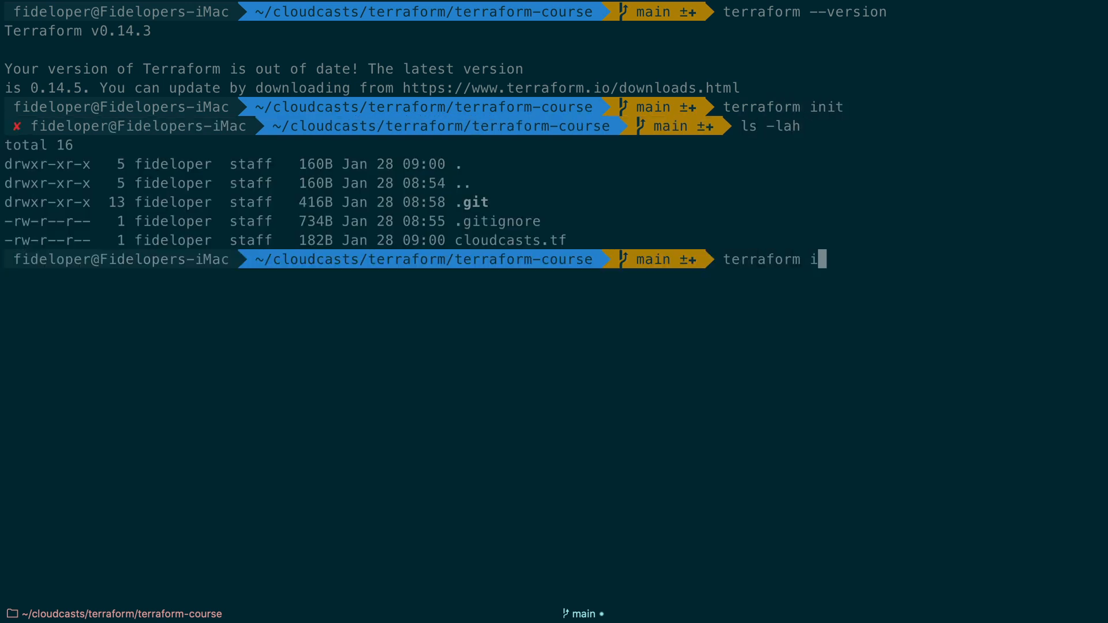
text(nit)
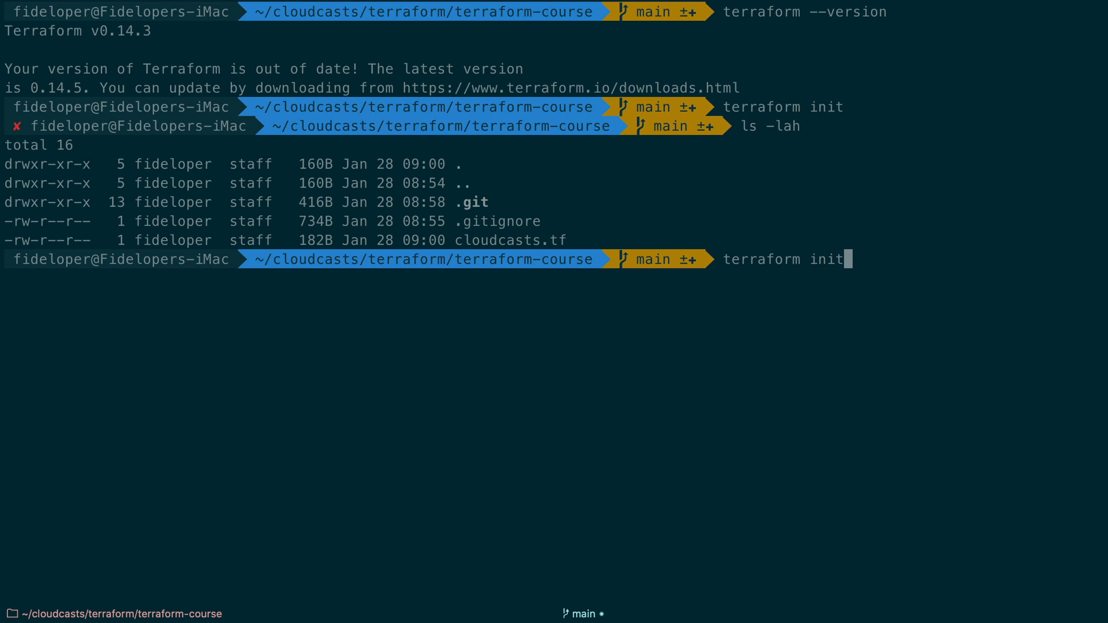
mouse_move(501, 248)
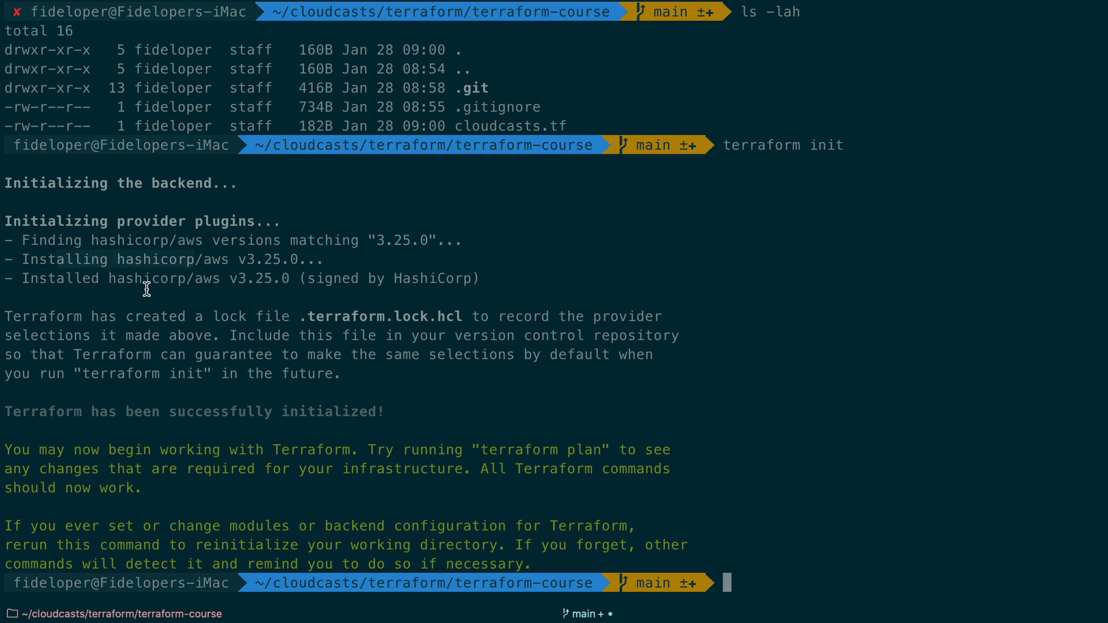
mouse_move(293, 317)
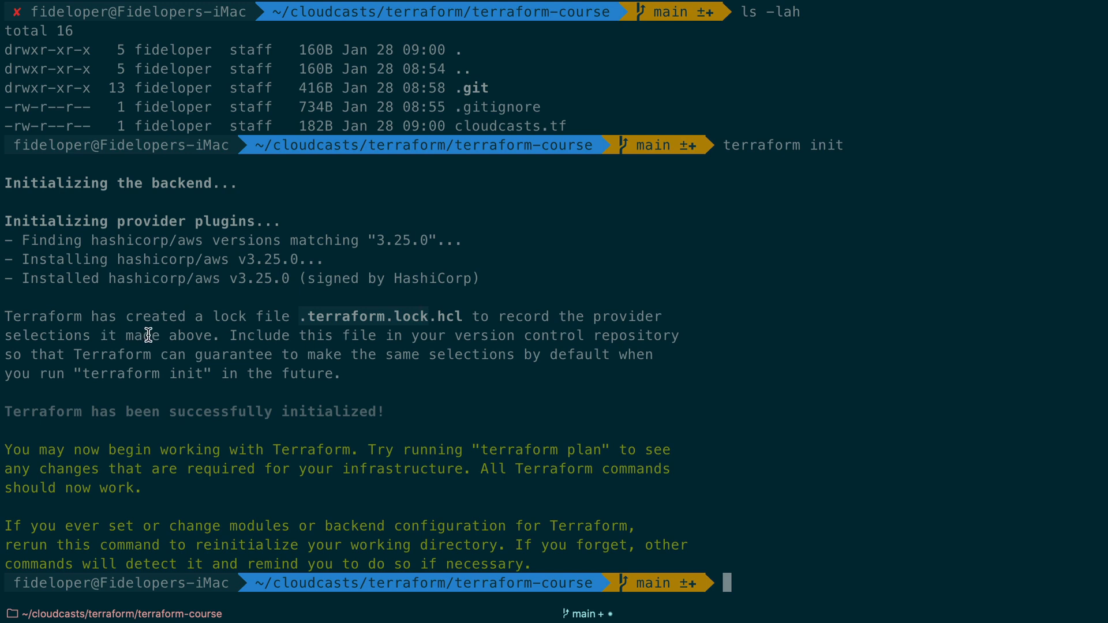
mouse_move(571, 337)
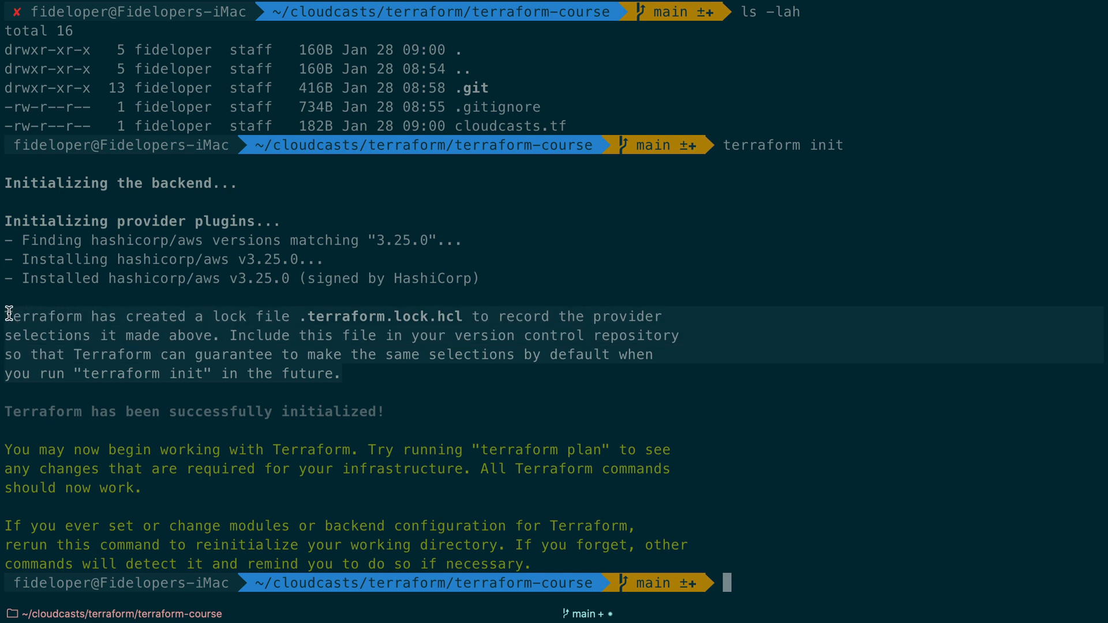
mouse_move(343, 471)
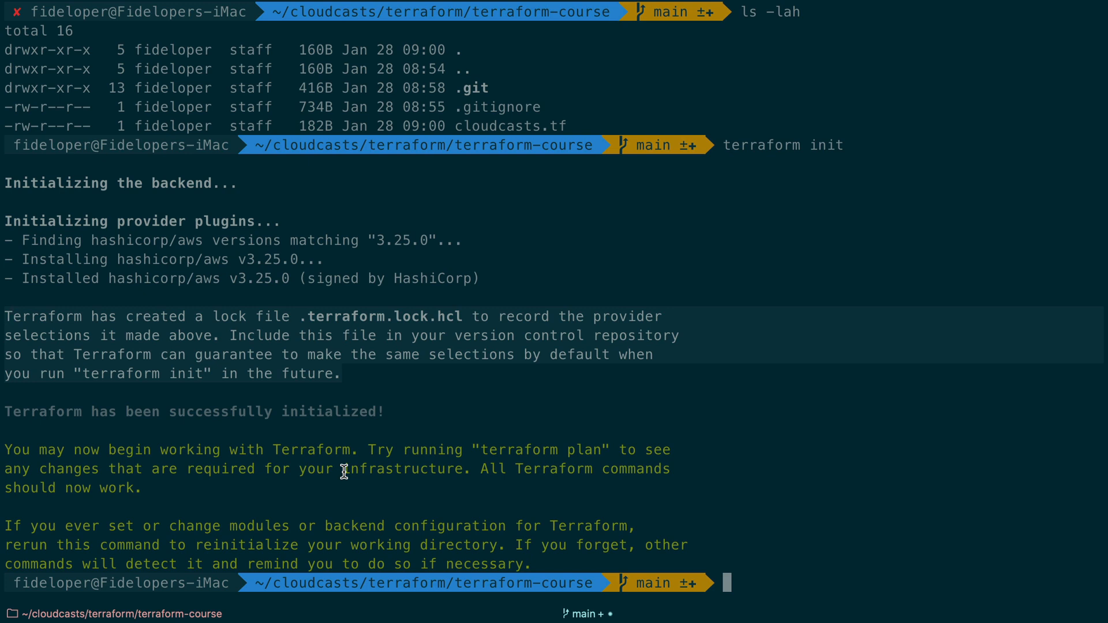
Confirm init installed hashicorp/aws v3.25.0 and created .terraform.lock.hcl, then start terraform plan.
text(terraform p)
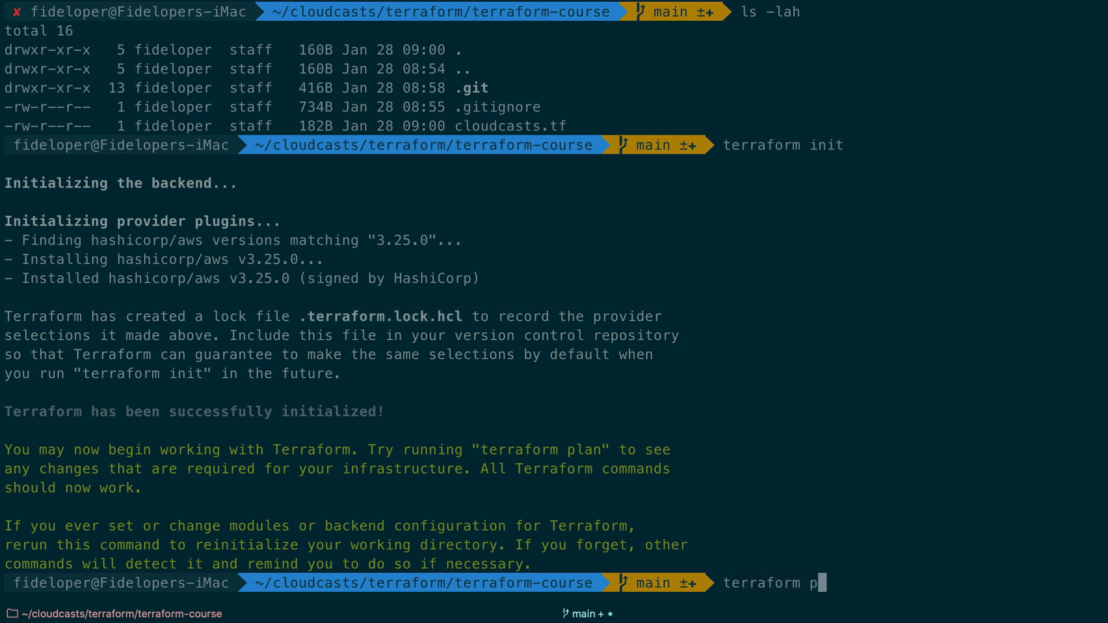